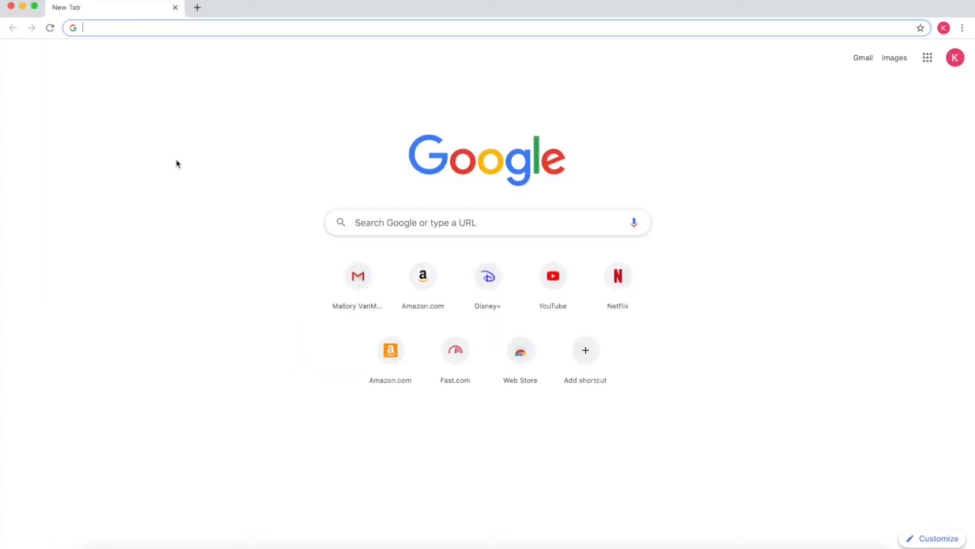
Step: Reach prezi.com, start signing up and show the Students & Educators plans with the free Basic option
text(prezi.com)
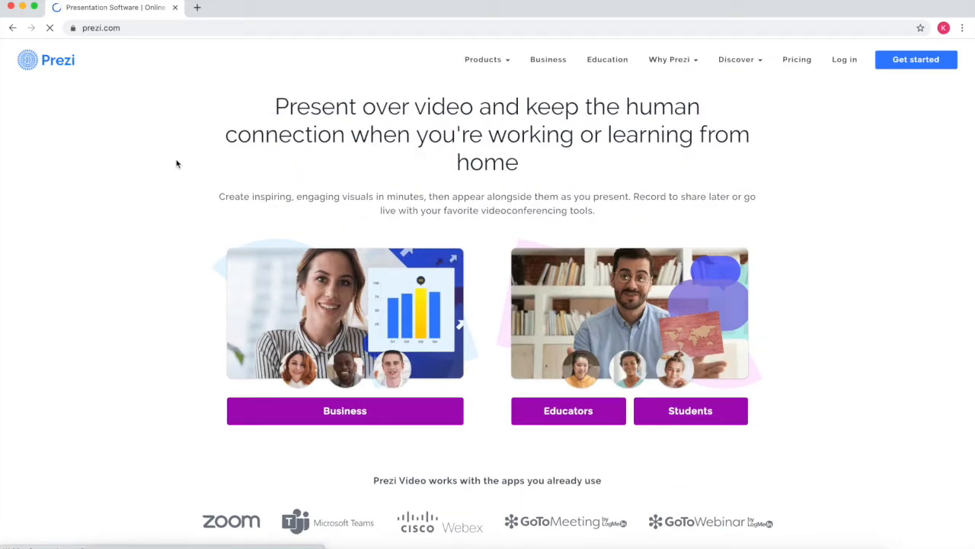
click(914, 59)
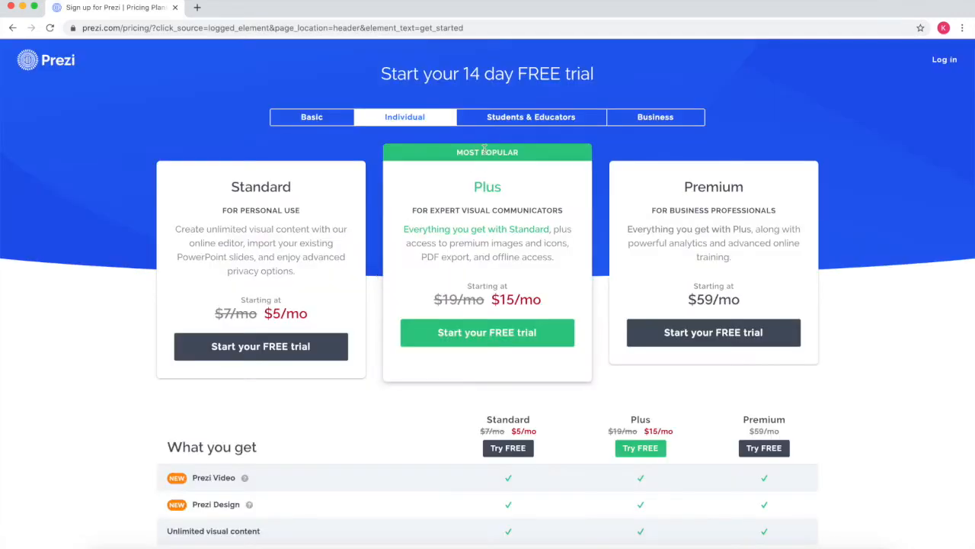
click(530, 116)
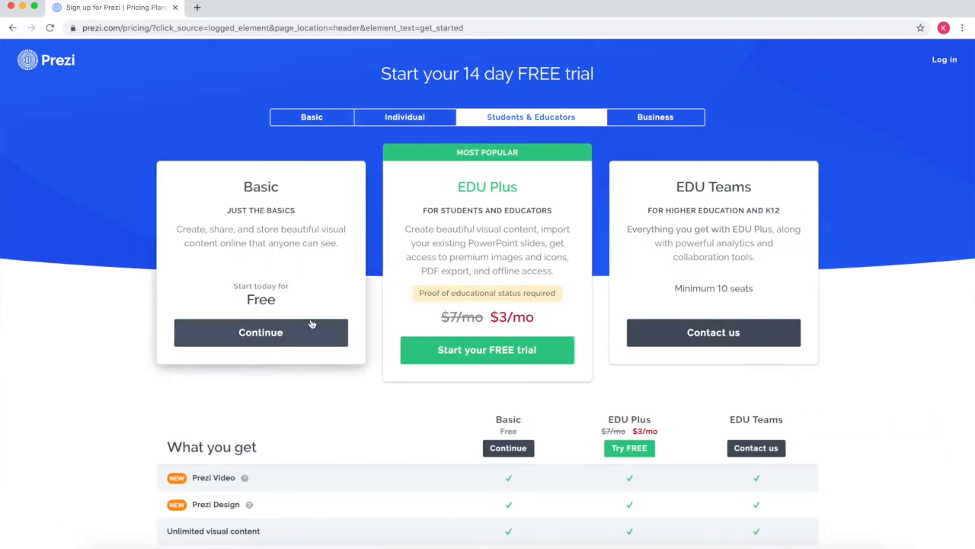
mouse_move(261, 327)
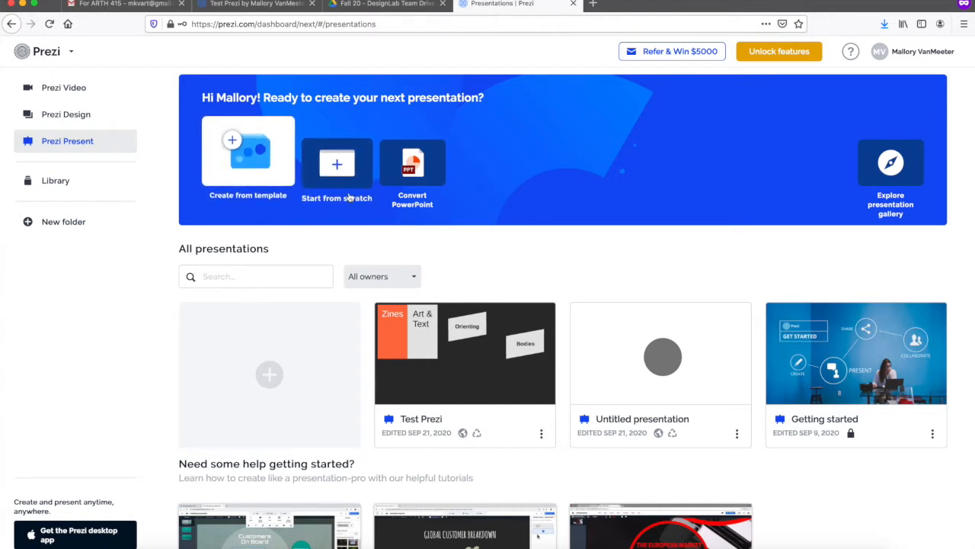
mouse_move(328, 186)
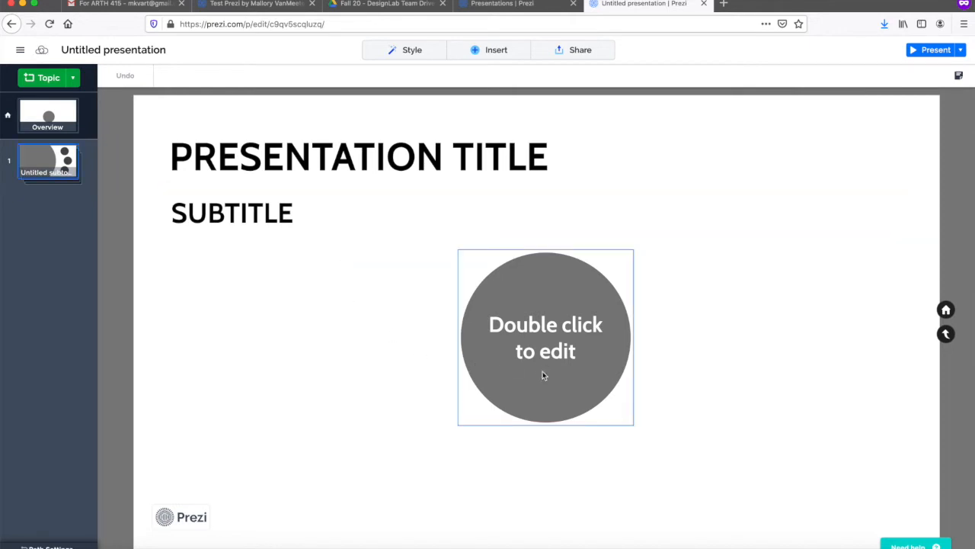
Step: Move the 'Double click to edit' circle topic toward the lower left of the overview
drag(546, 338, 671, 348)
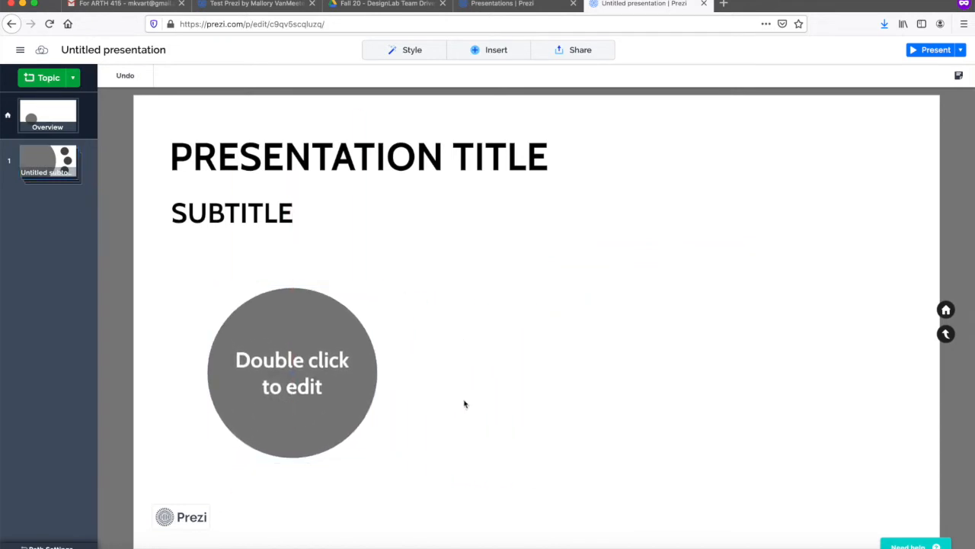
mouse_move(506, 409)
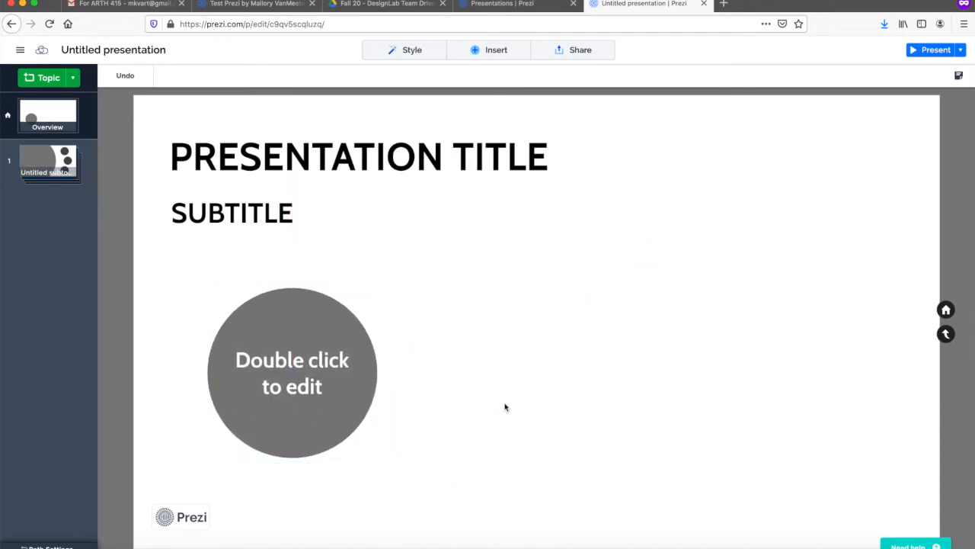
Step: Replace the presentation title with 'Exhibit Name' and reduce its text size
click(343, 155)
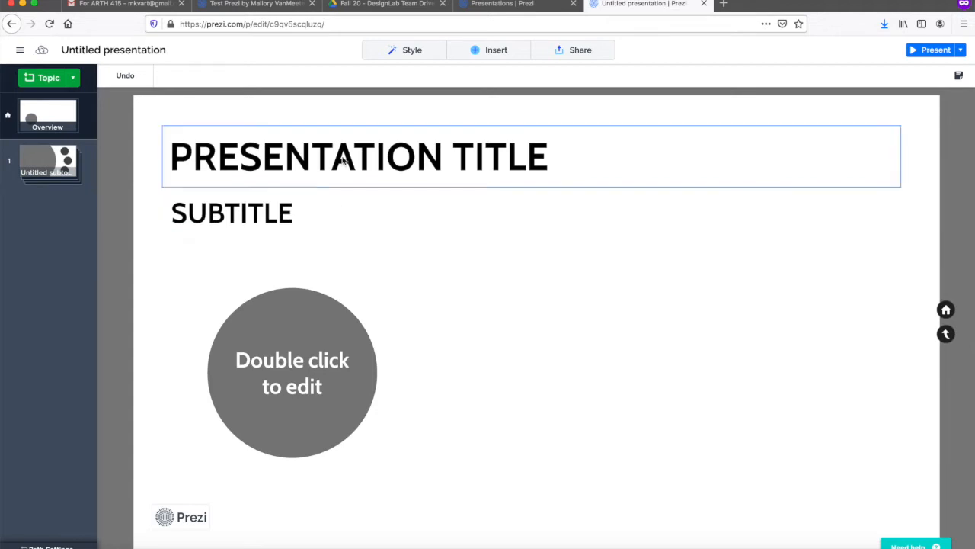
double_click(358, 155)
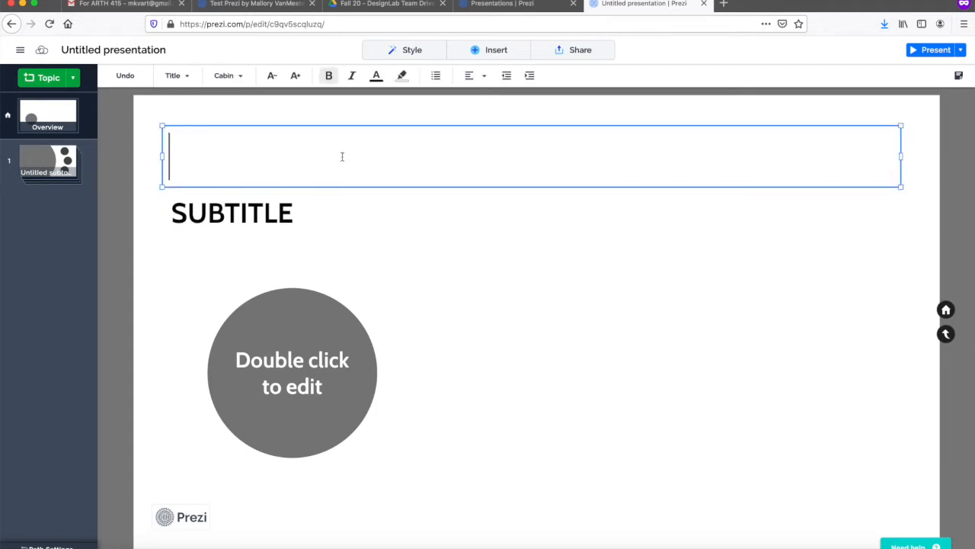
text(Ex)
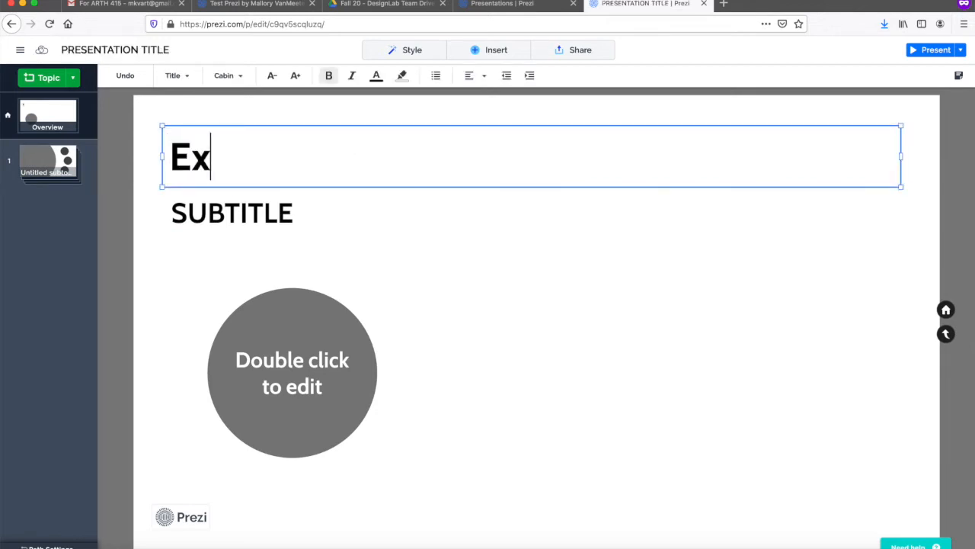
text(hibit N)
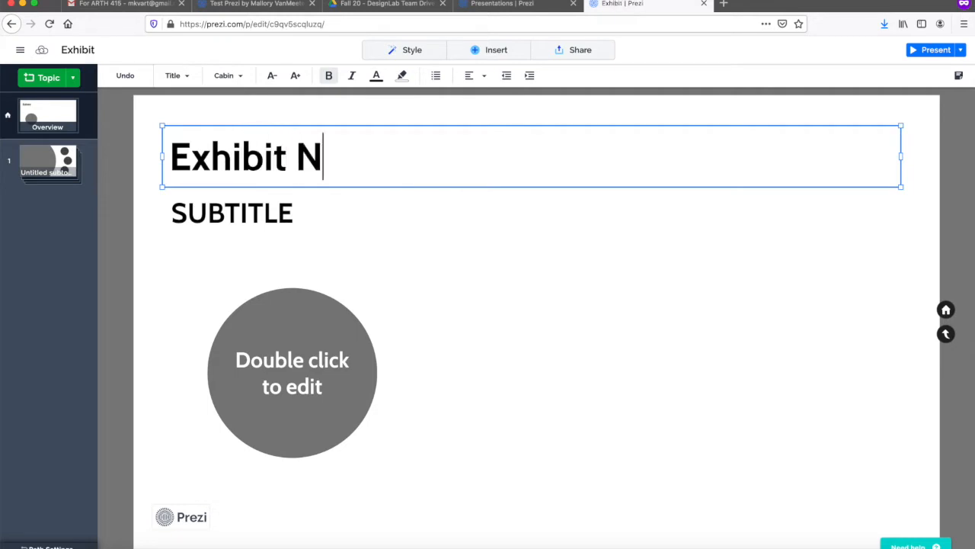
text(ame)
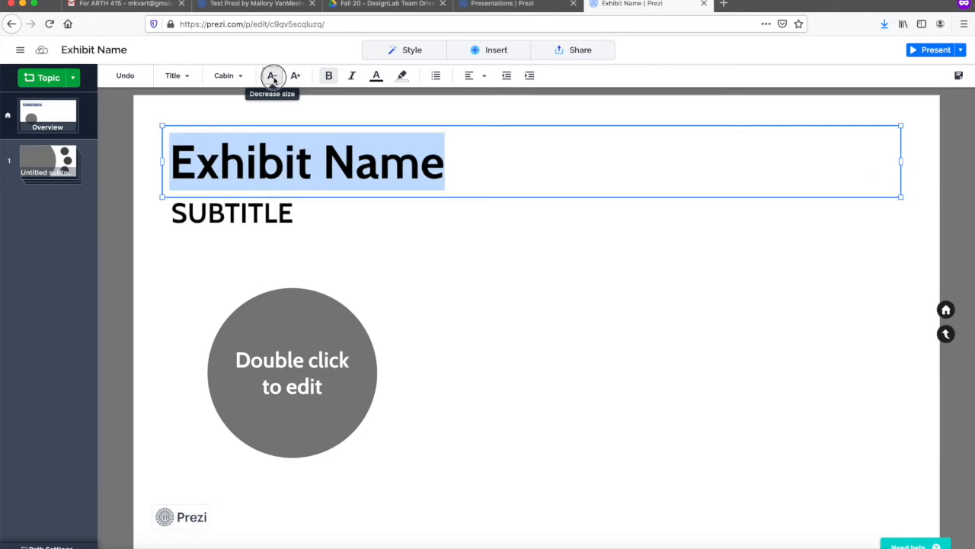
click(271, 77)
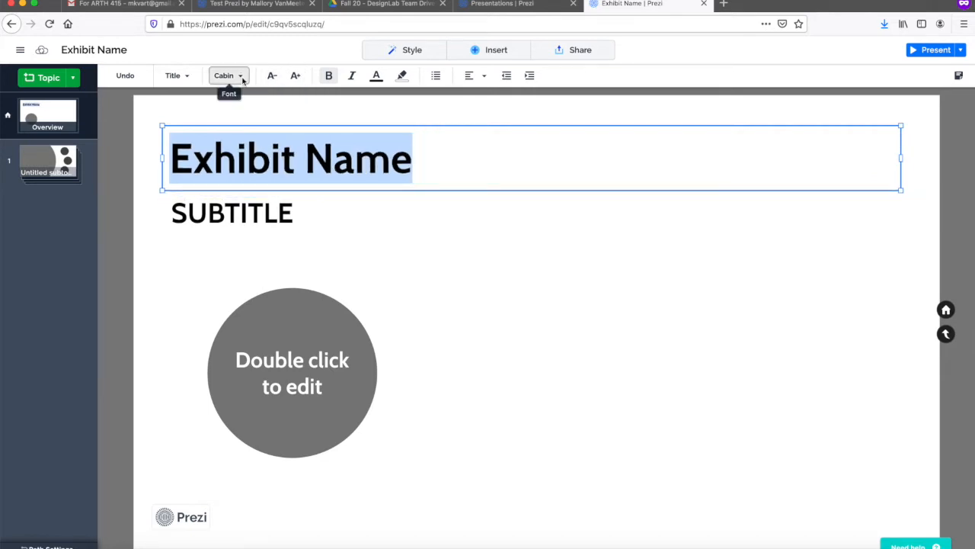
click(225, 75)
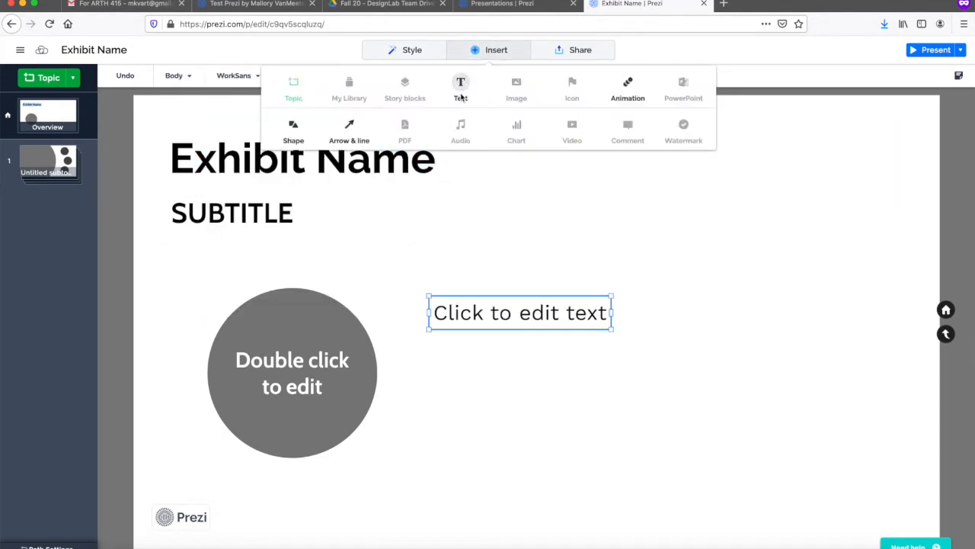
Step: Write 'Example text' in the new text box, then add a dark rectangle and a second Topic circle
text(Ex)
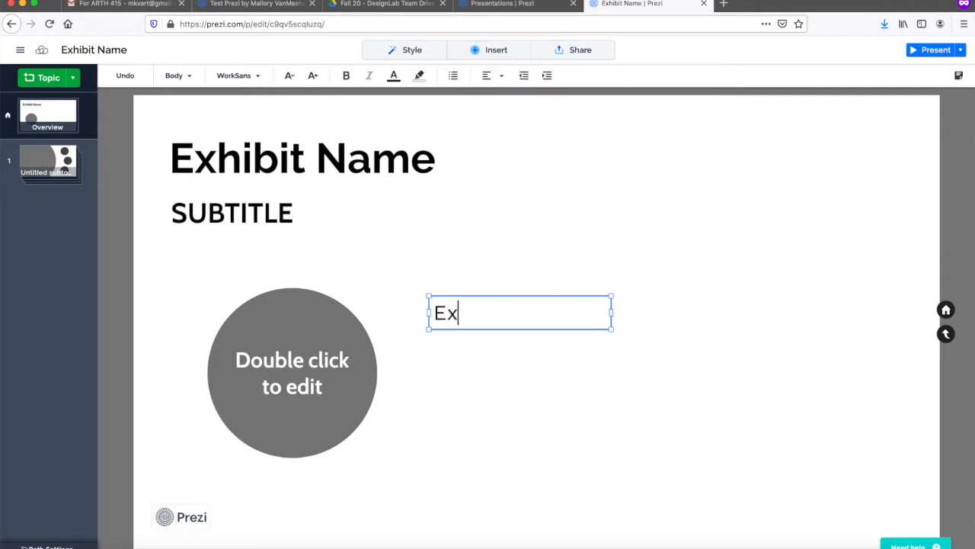
text(ample text)
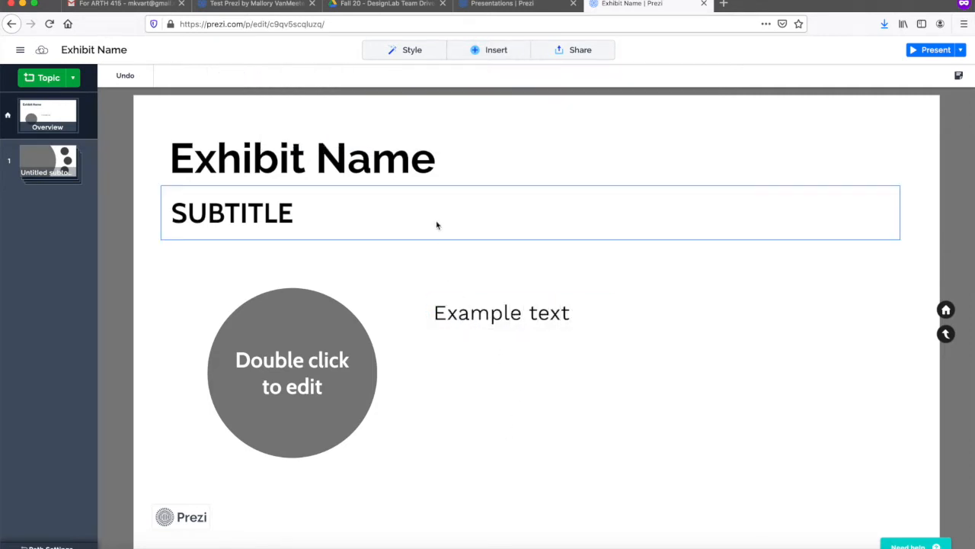
click(497, 49)
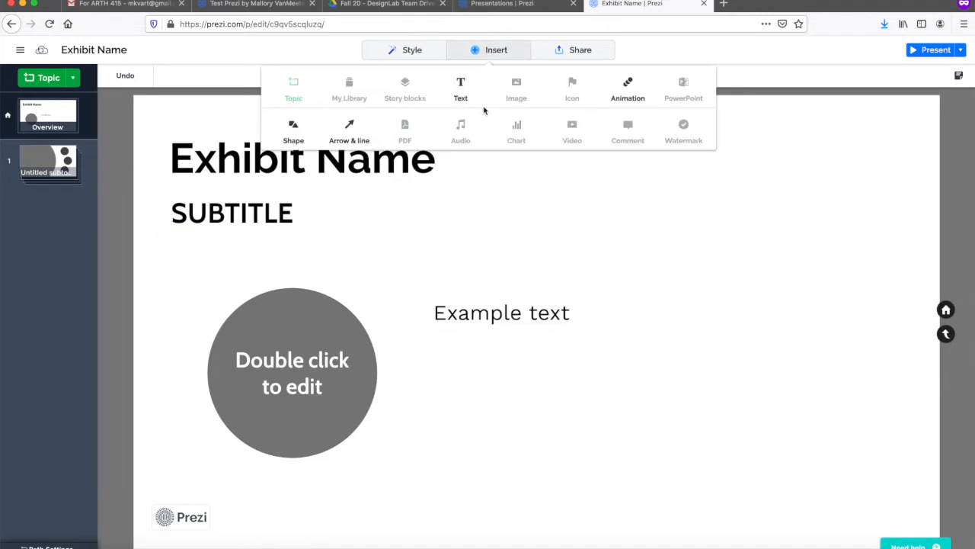
click(293, 130)
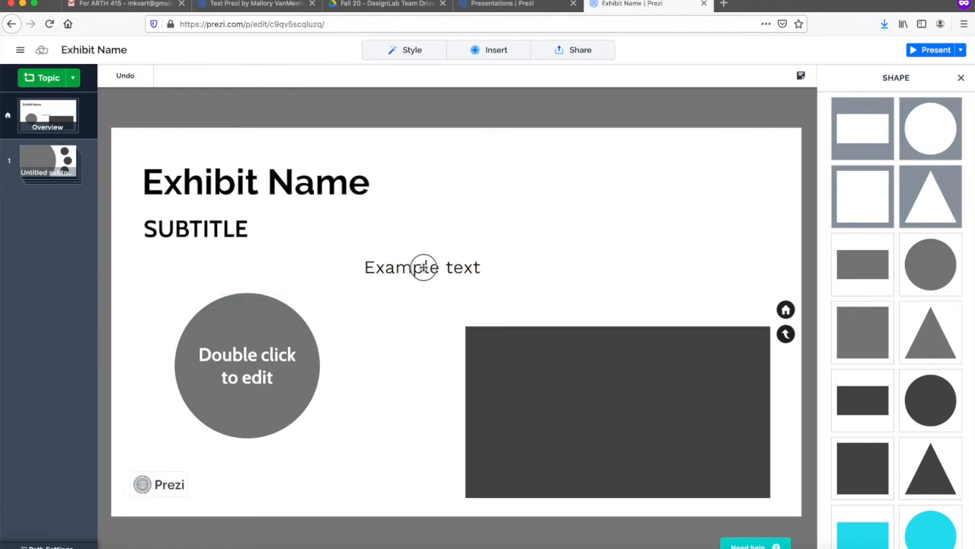
click(617, 412)
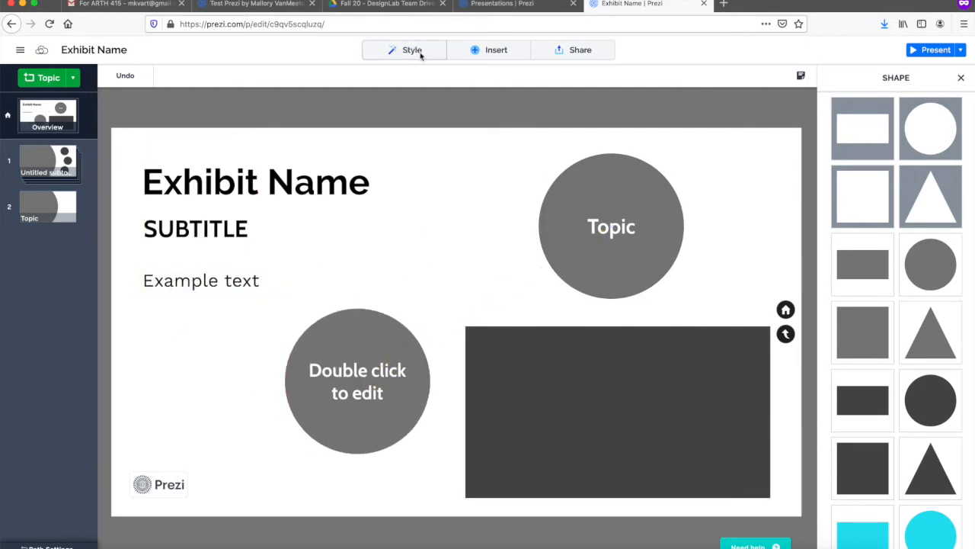
Step: Try several default colour palettes and apply the cream, navy and rust one
click(411, 49)
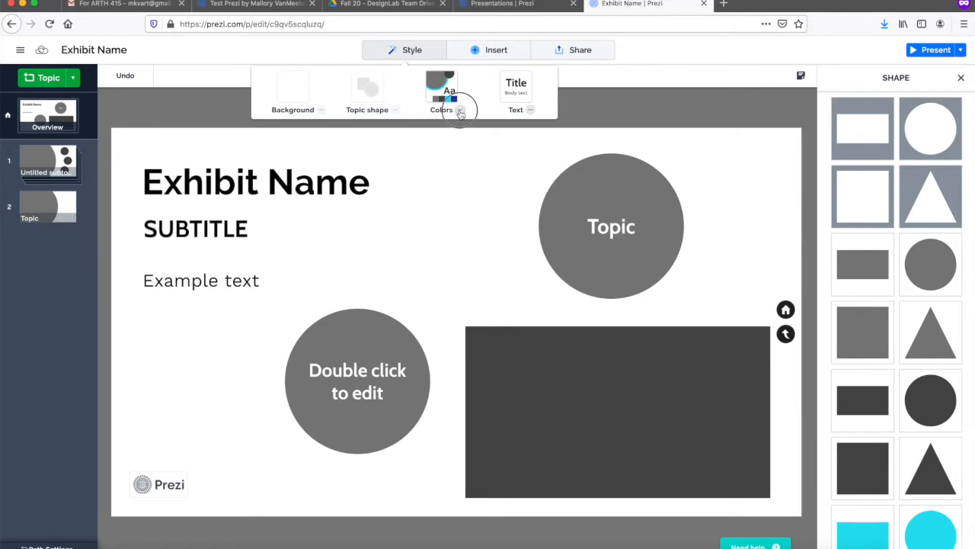
click(442, 95)
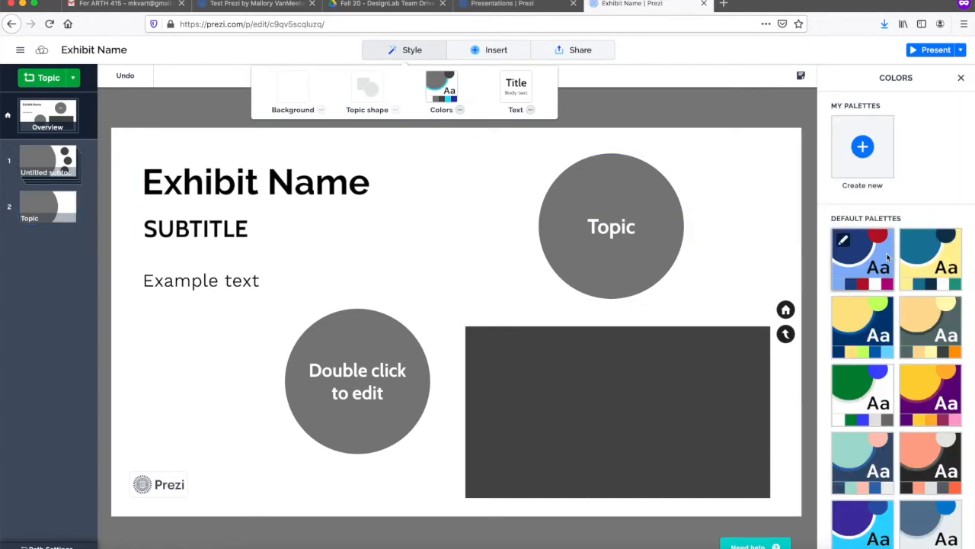
click(862, 259)
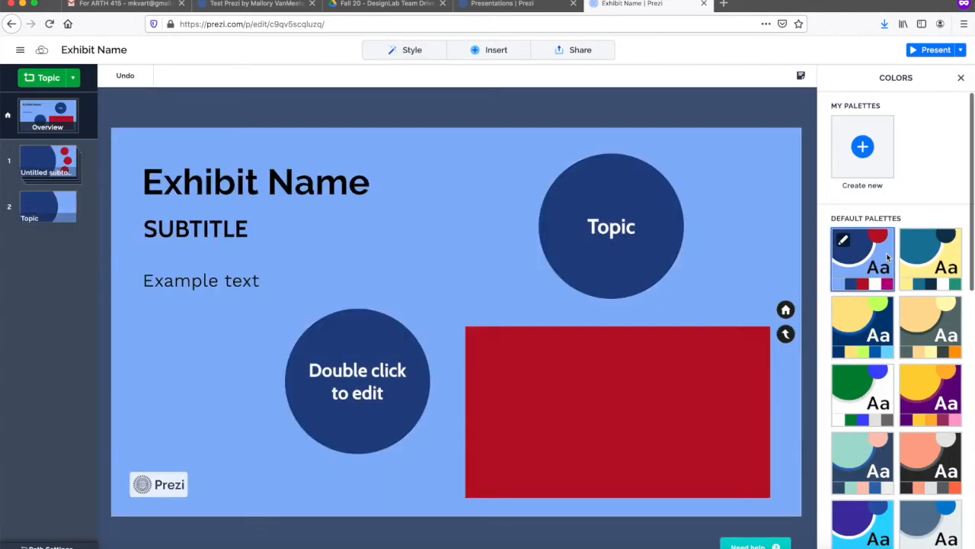
scroll(down, 3)
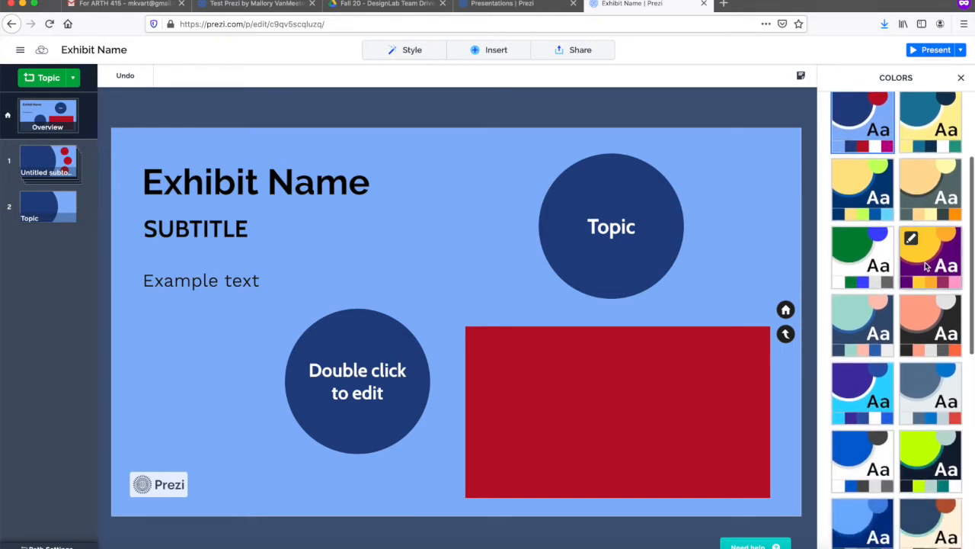
click(930, 257)
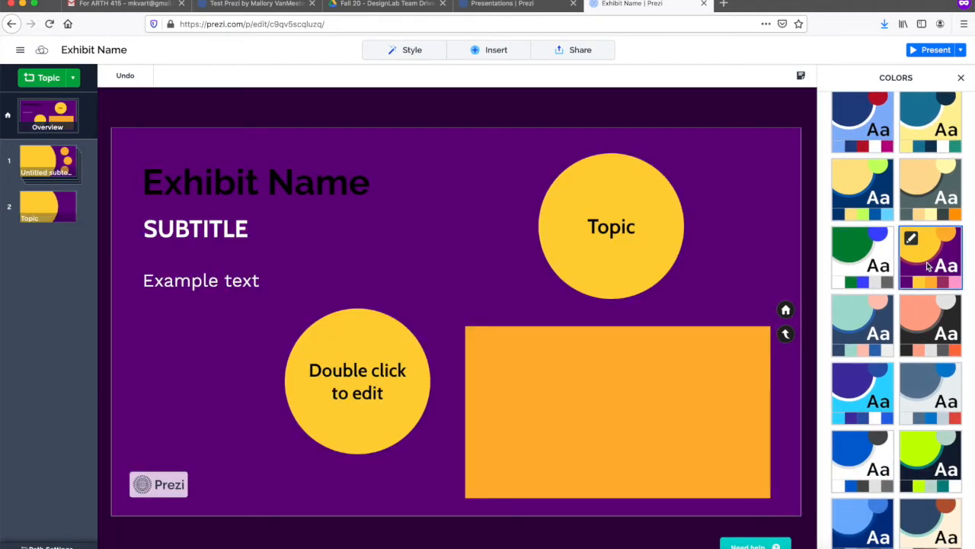
scroll(down, 3)
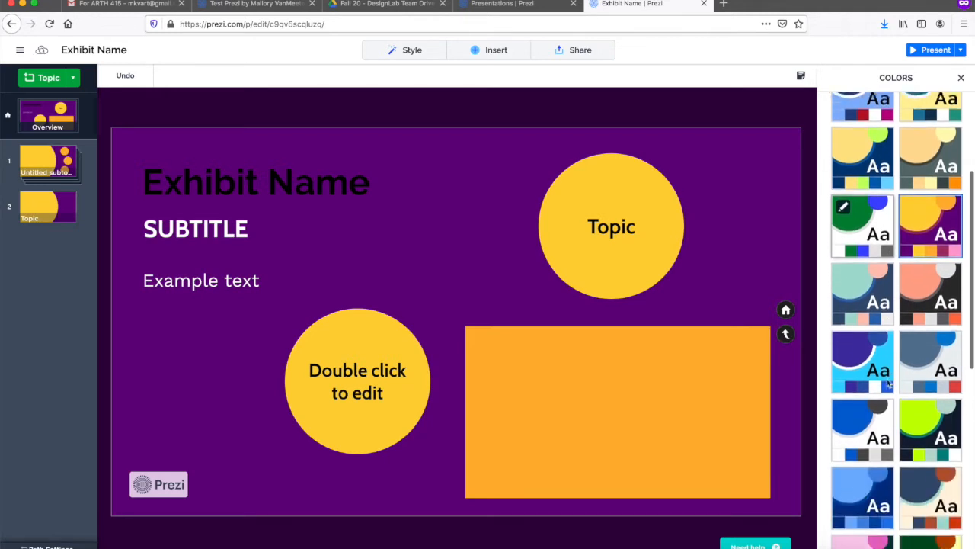
click(929, 226)
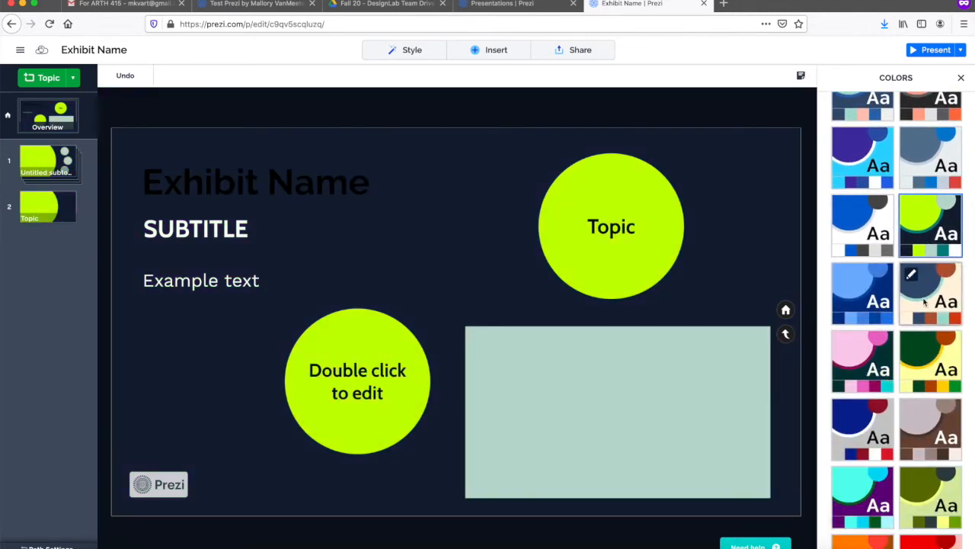
click(929, 293)
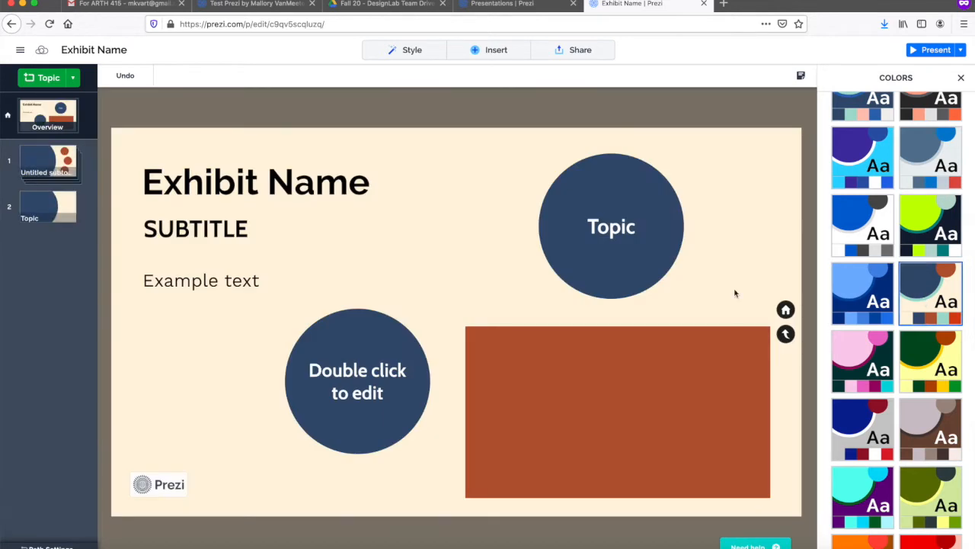
mouse_move(692, 314)
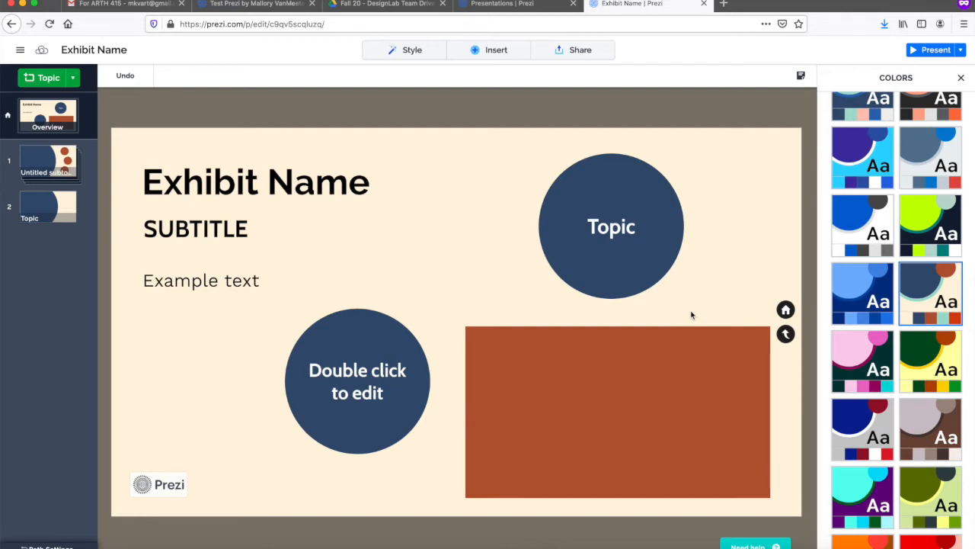
Step: Switch to the Test Prezi presentation and select its Zines and Art & Text title boxes
click(256, 181)
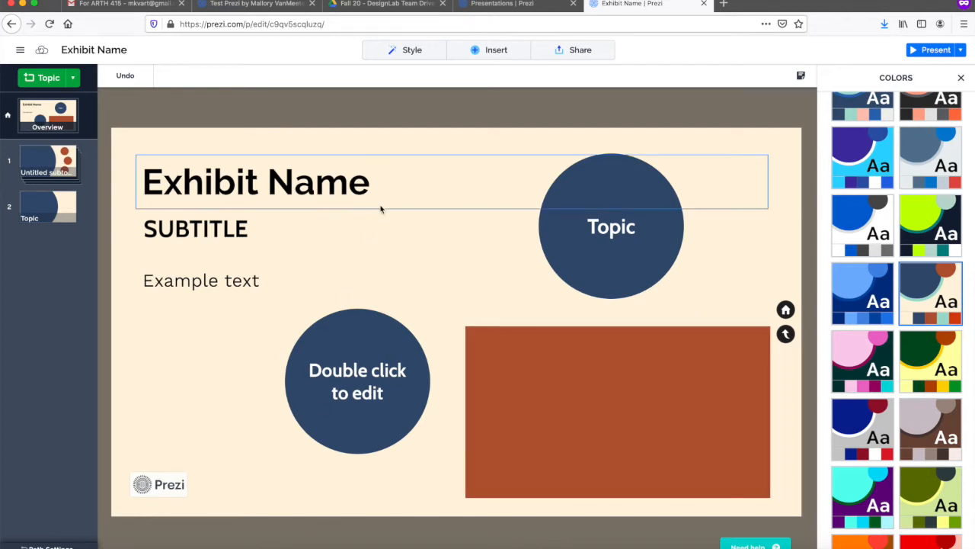
click(648, 3)
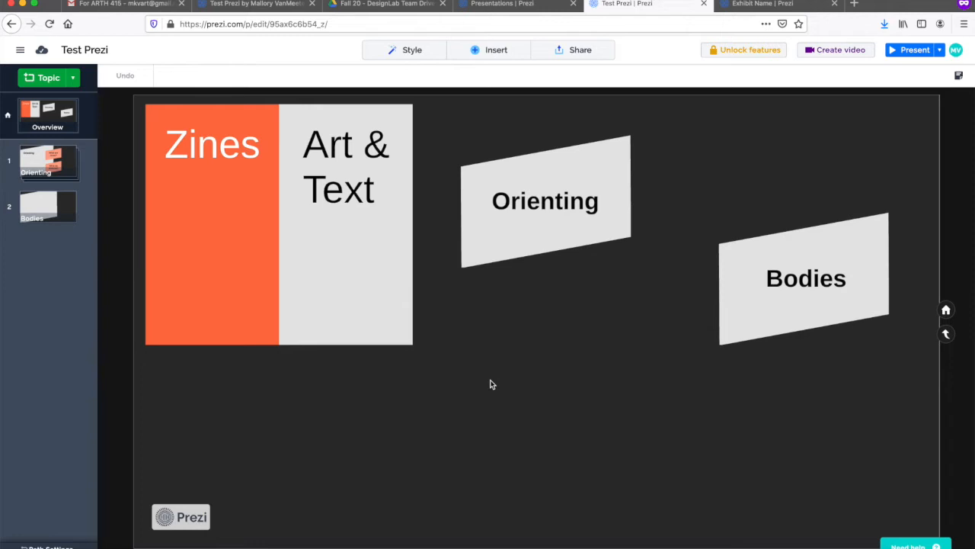
mouse_move(485, 381)
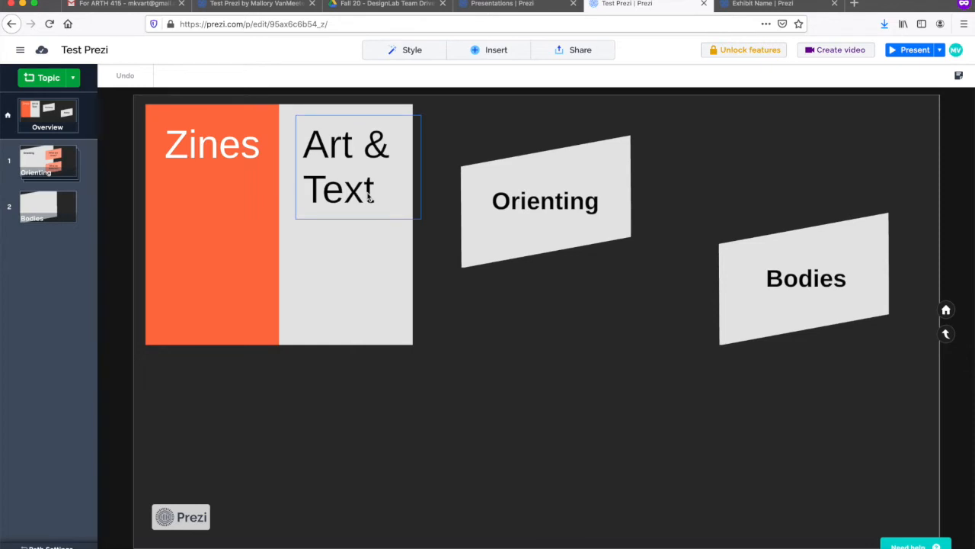
click(216, 143)
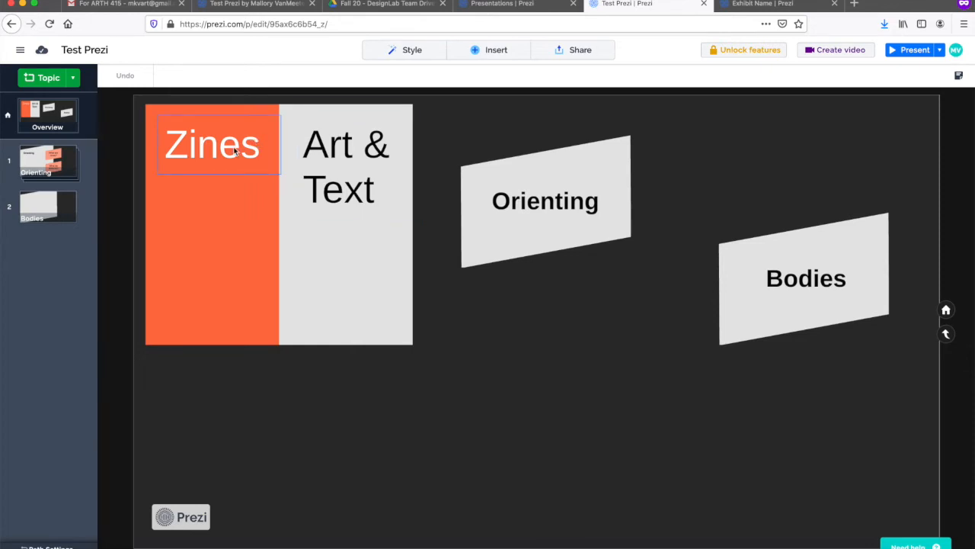
click(346, 166)
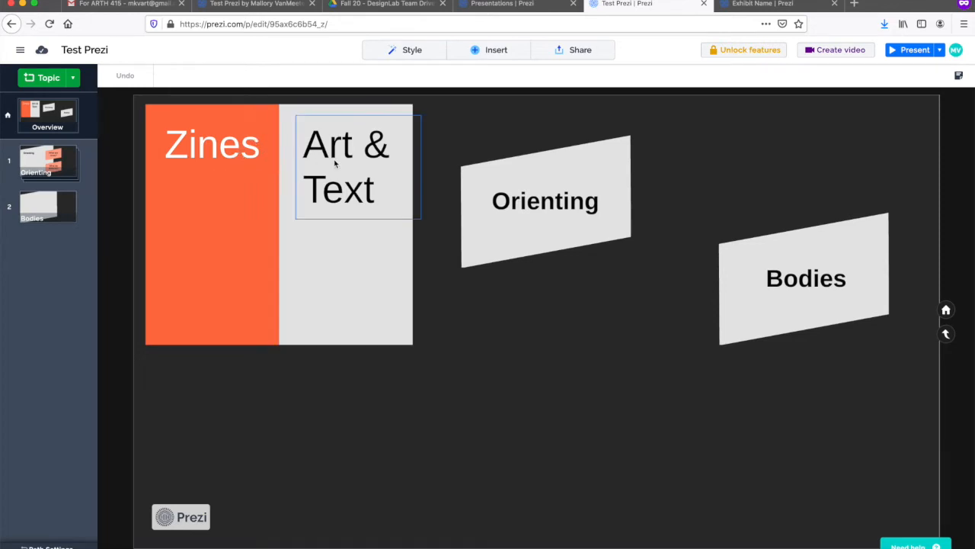
Step: Set the Zines title in the Permanent Marker font
click(212, 143)
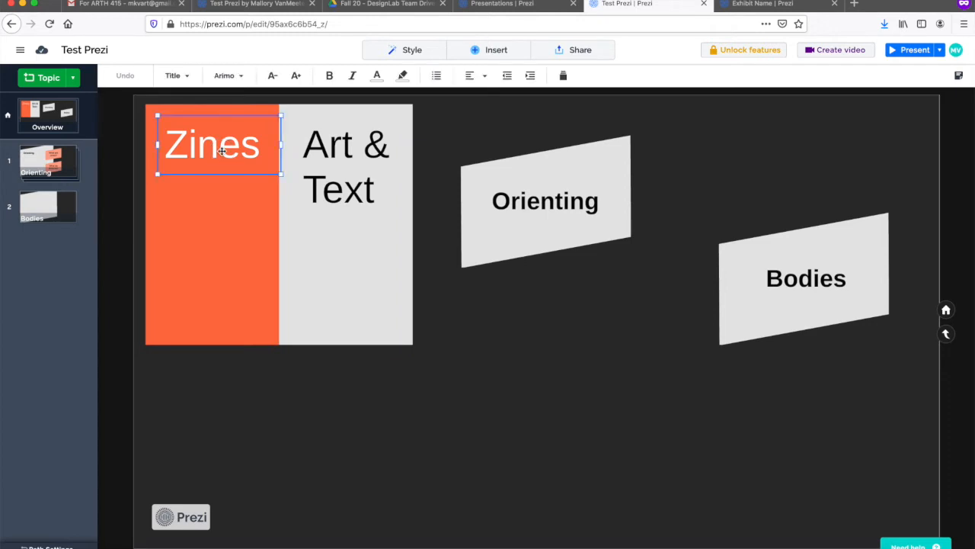
click(224, 76)
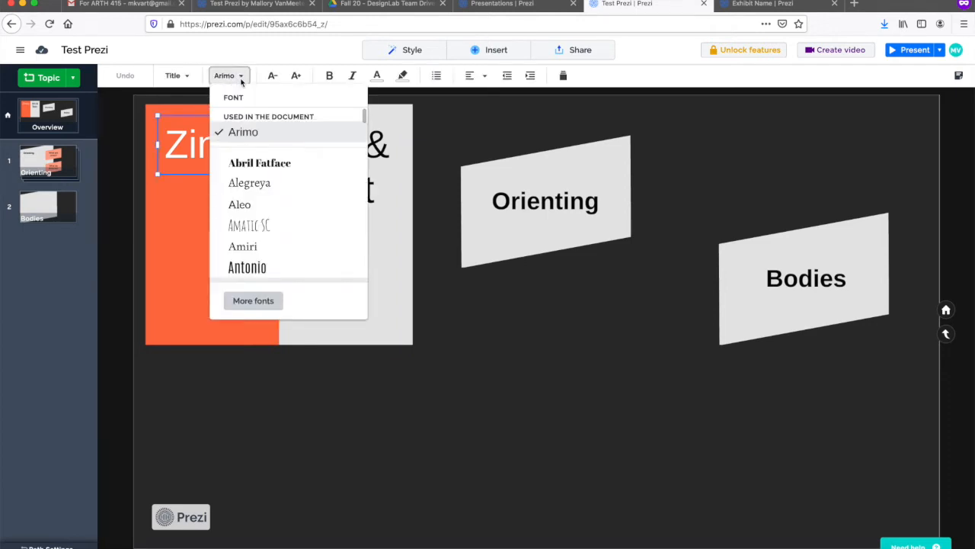
scroll(down, 3)
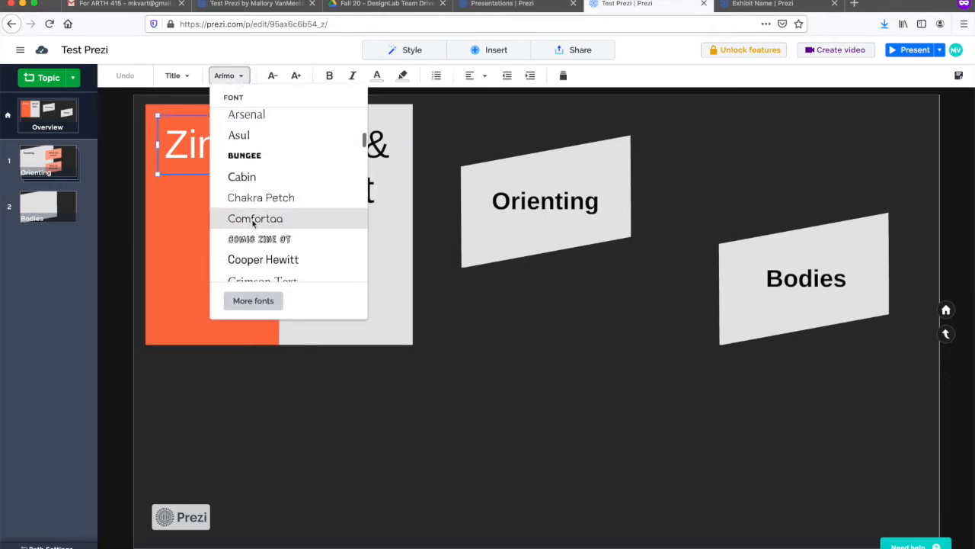
scroll(down, 3)
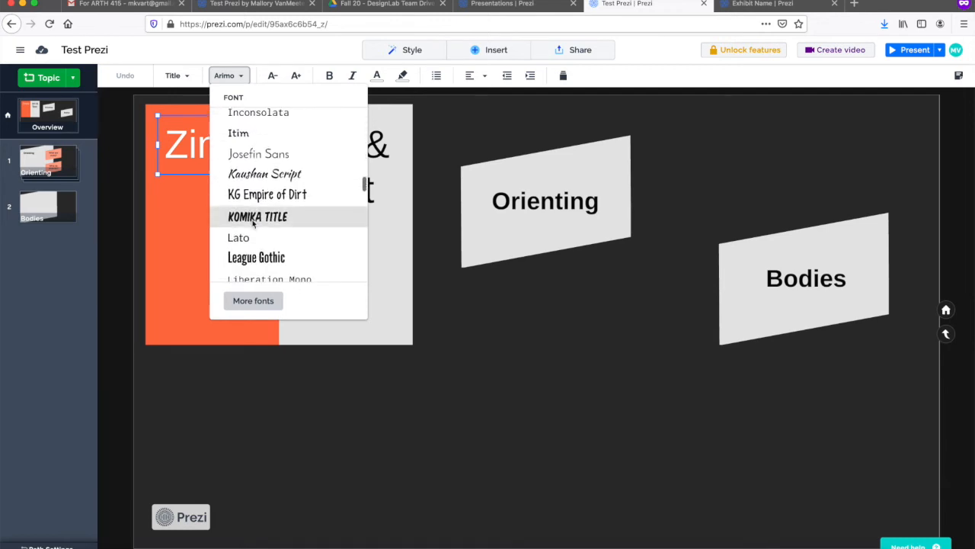
scroll(down, 3)
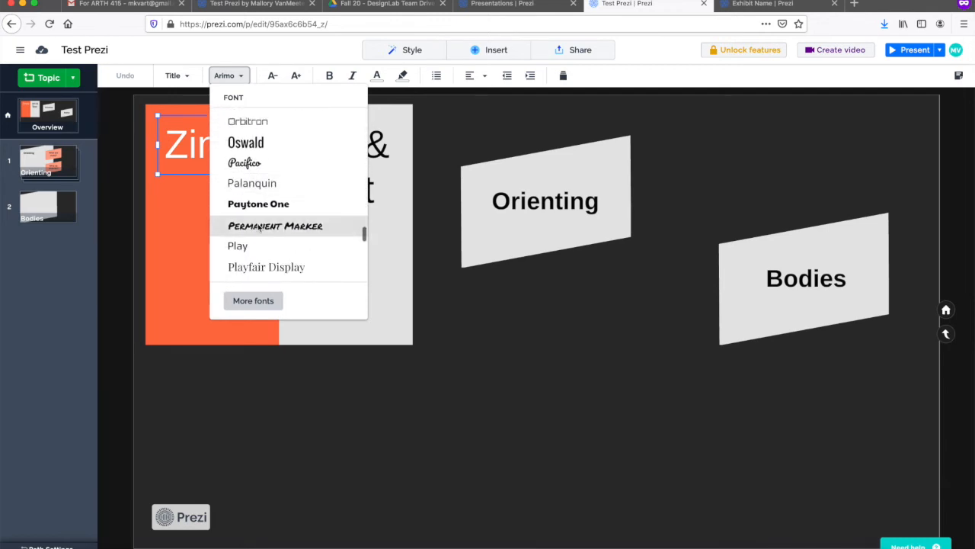
click(274, 225)
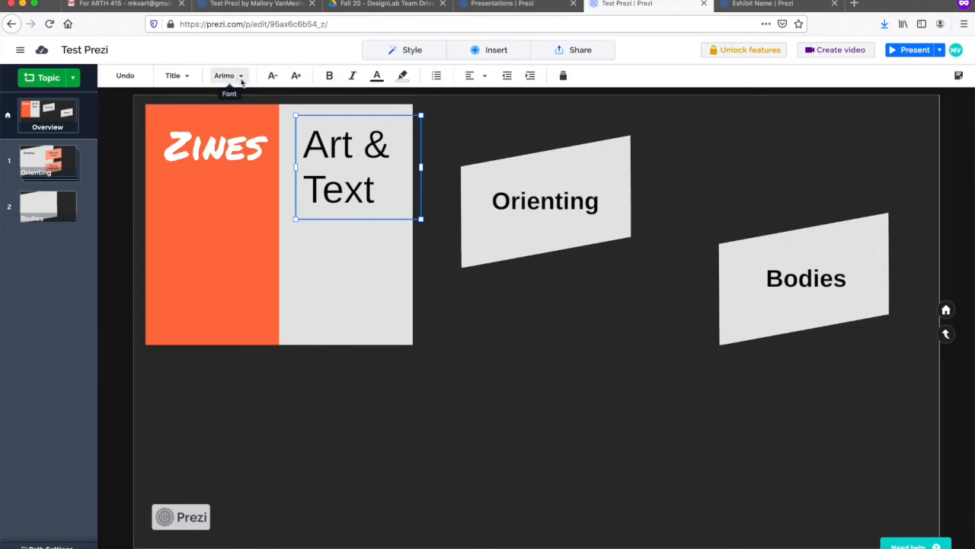
Step: Set the Art & Text title in Permanent Marker as well
click(226, 76)
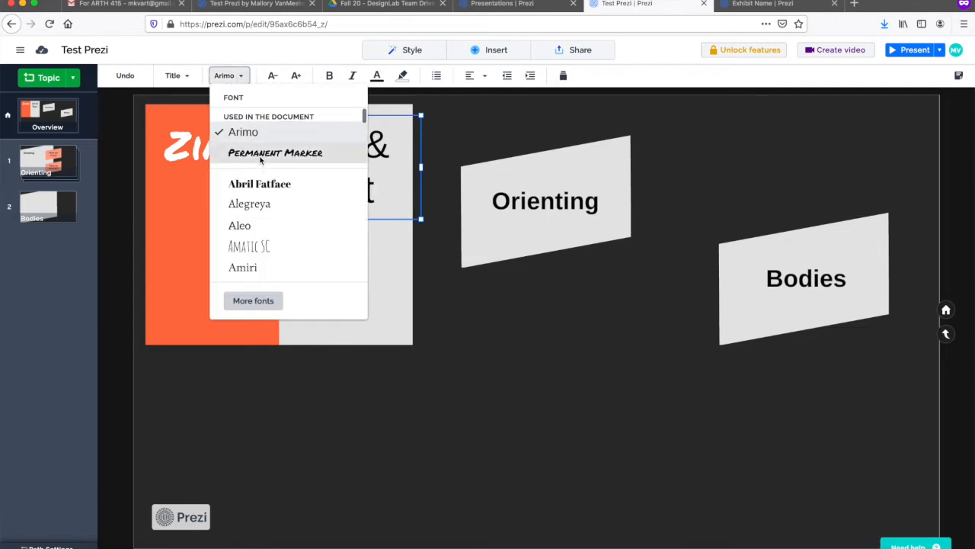
click(274, 152)
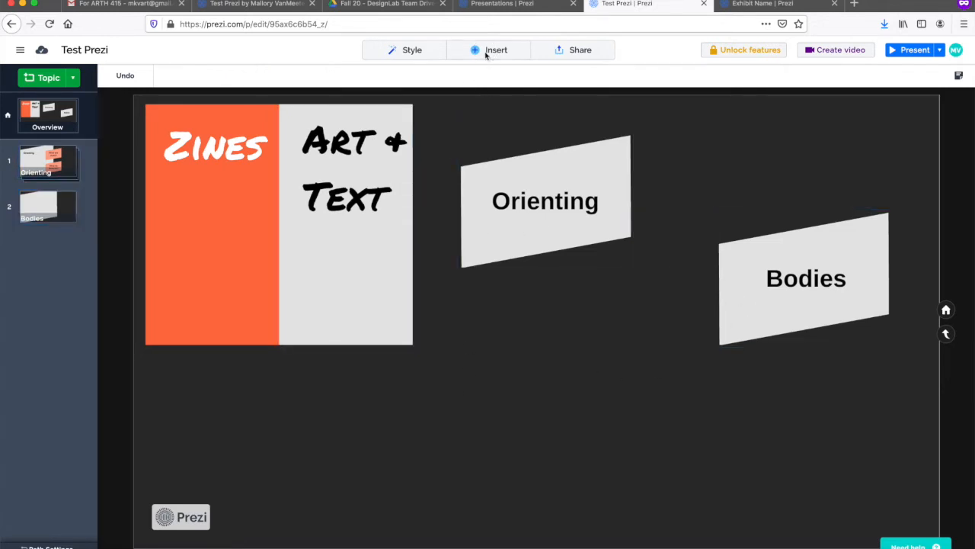
Step: Insert a third topic labelled 'Topic' below Bodies, then select the Orienting topic
click(497, 49)
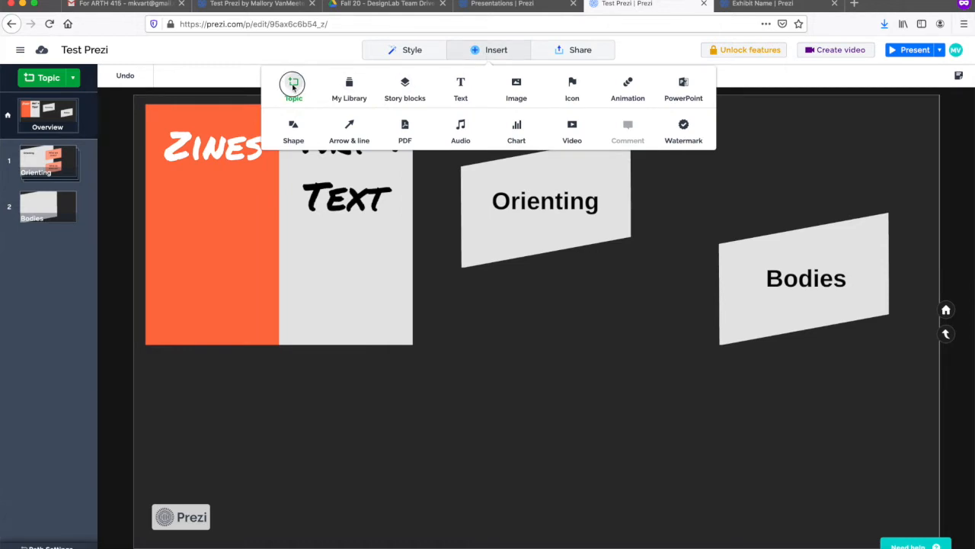
click(293, 83)
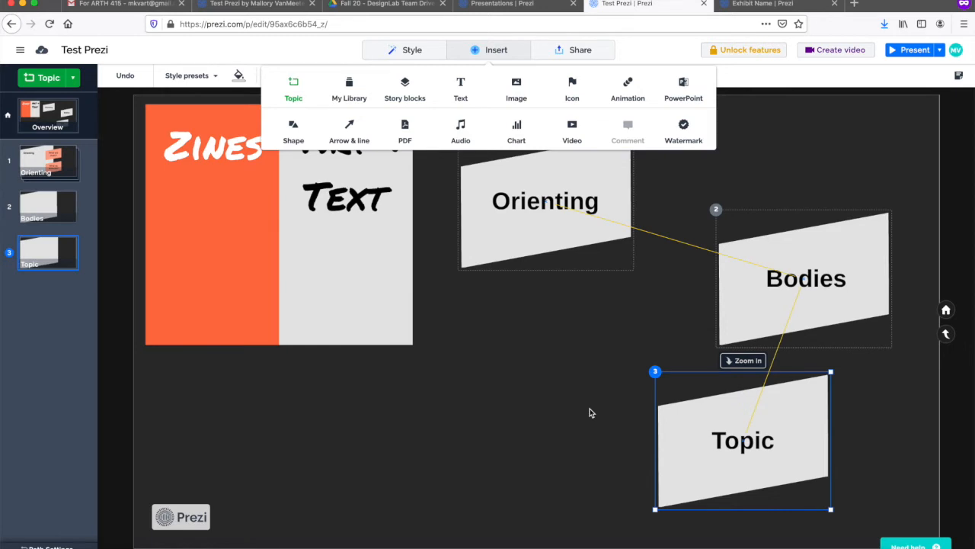
click(546, 201)
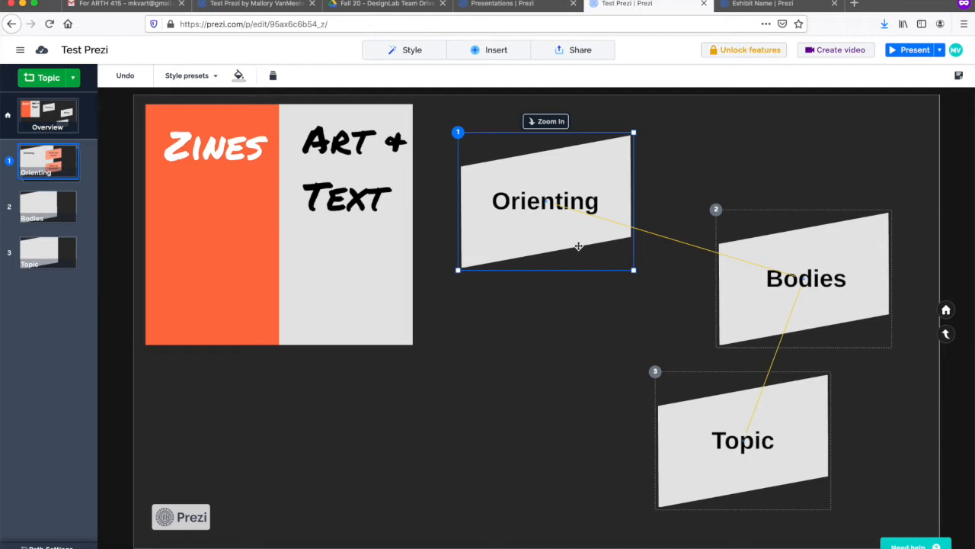
click(48, 253)
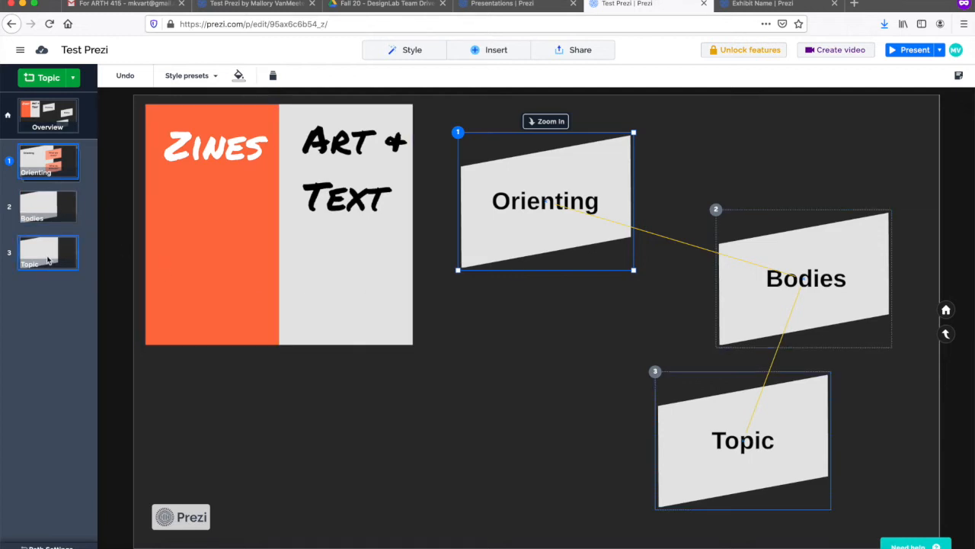
click(47, 162)
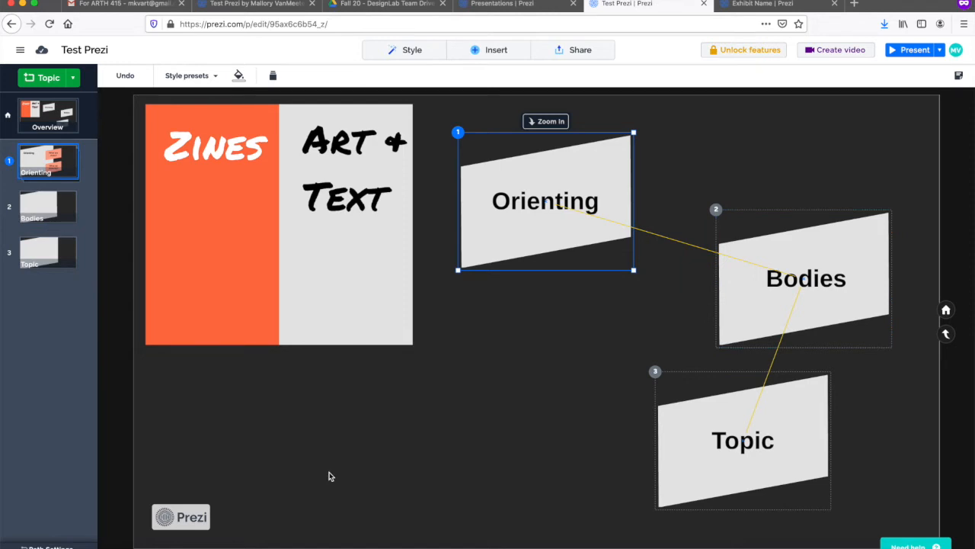
mouse_move(418, 420)
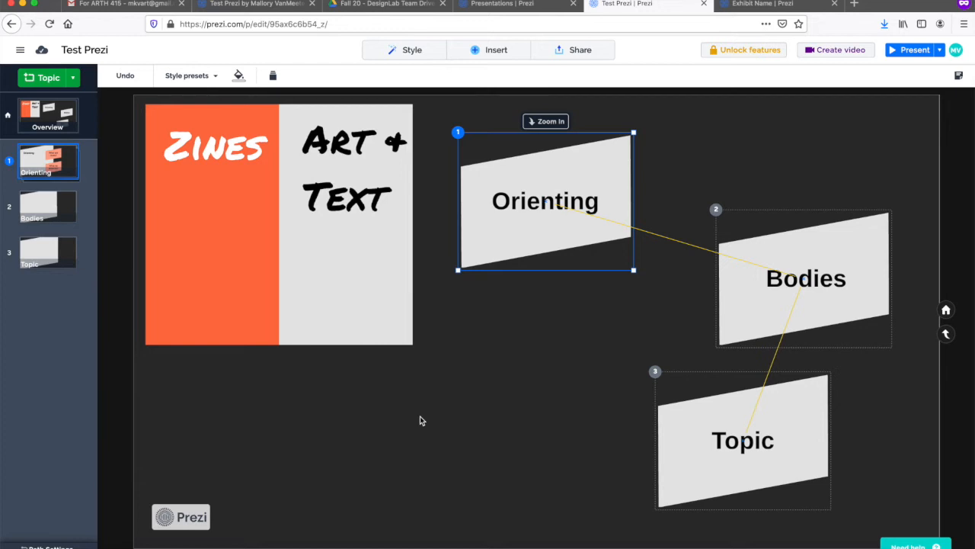
mouse_move(502, 238)
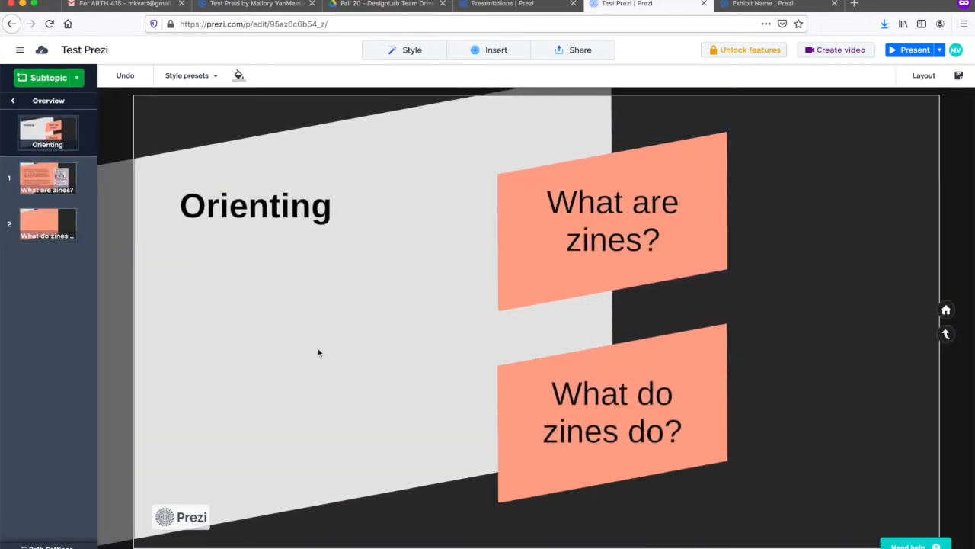
Step: Zoom into Orienting, try a fill colour on the 'What are zines?' subtopic, then deselect it
click(613, 221)
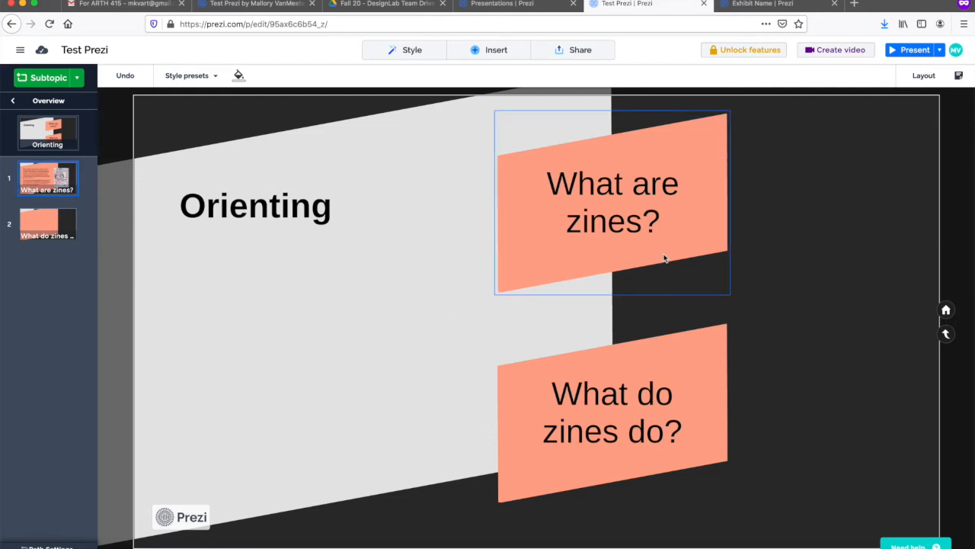
click(238, 75)
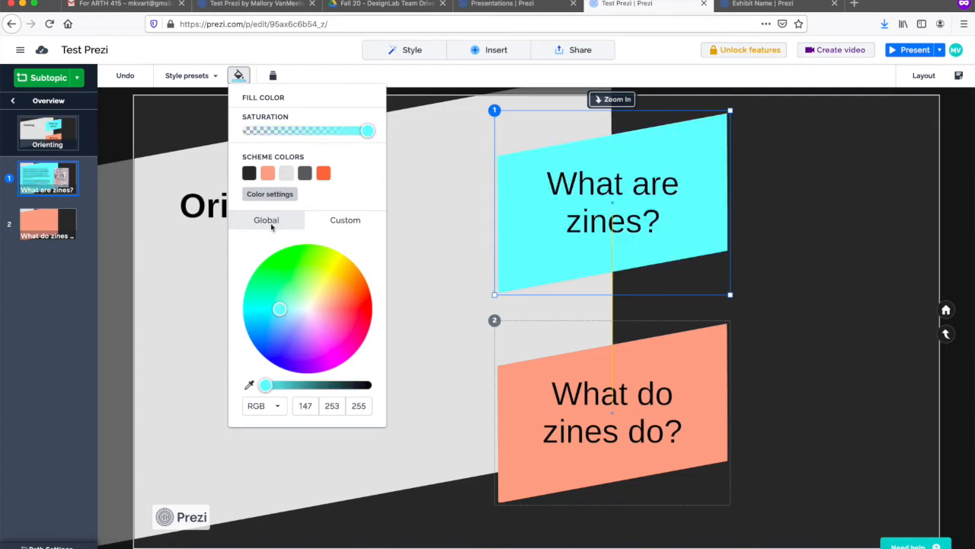
click(268, 173)
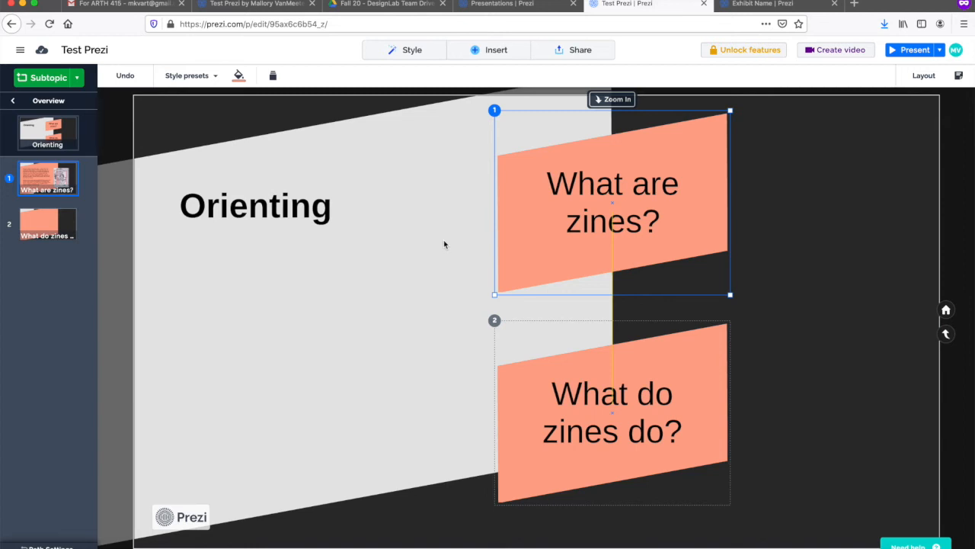
click(271, 281)
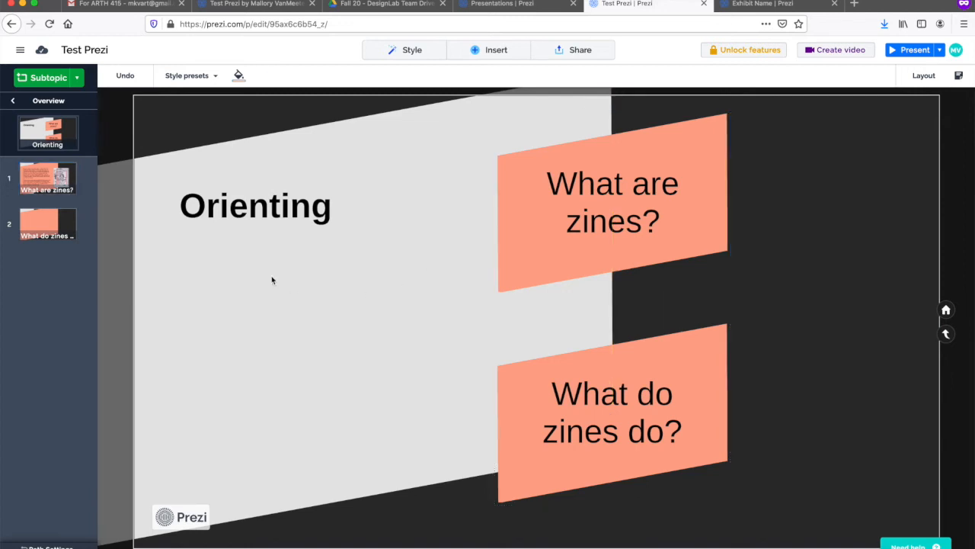
Step: Insert a 'Subheader' text line and place it beneath the Orienting title
click(497, 49)
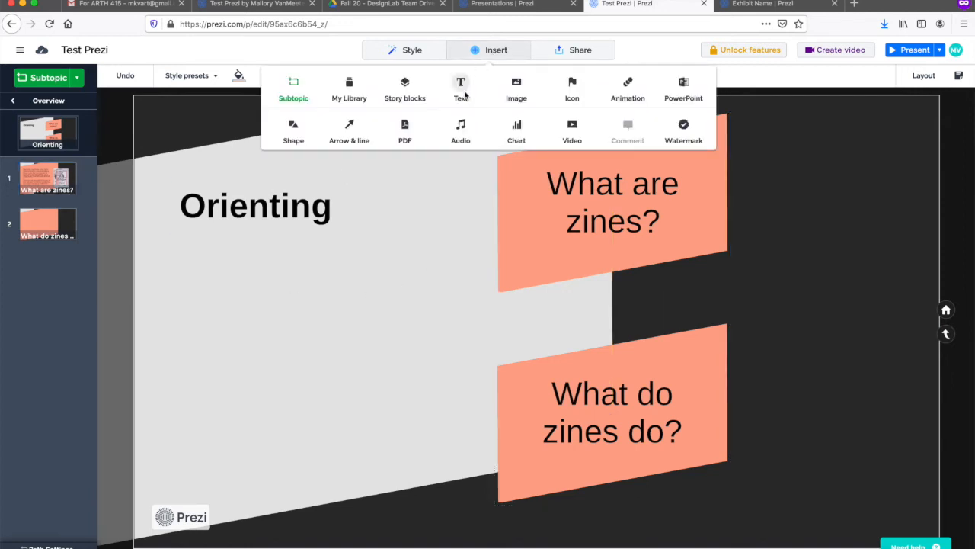
click(461, 85)
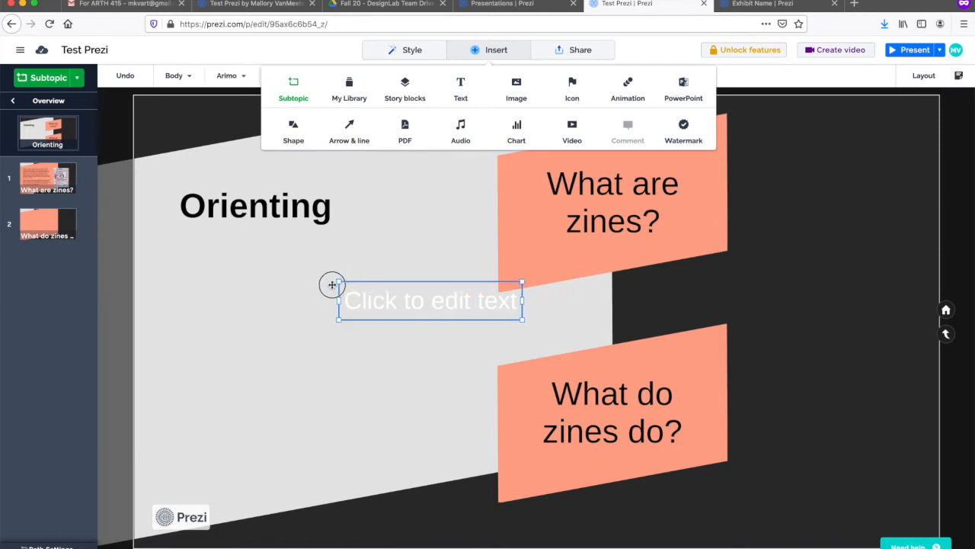
drag(430, 299, 267, 259)
text(Subheader)
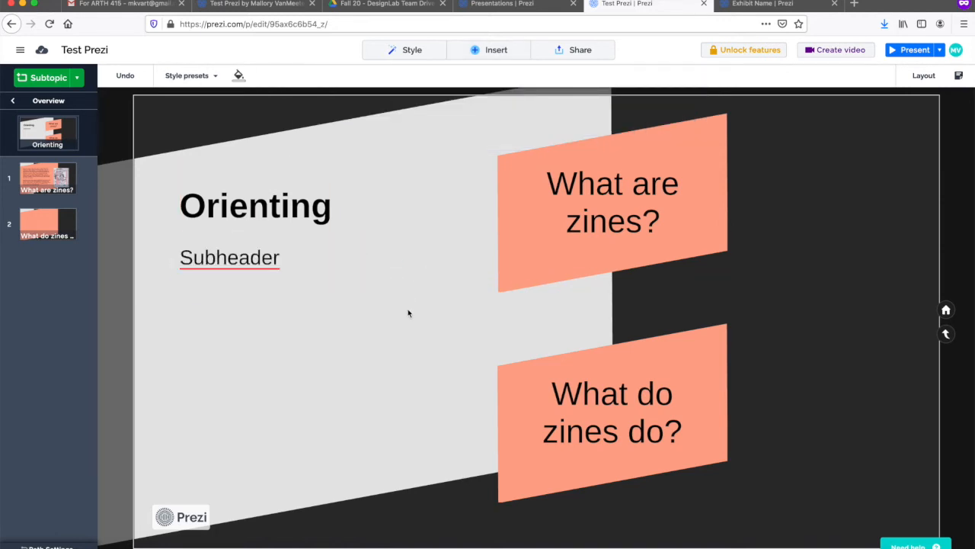
click(47, 223)
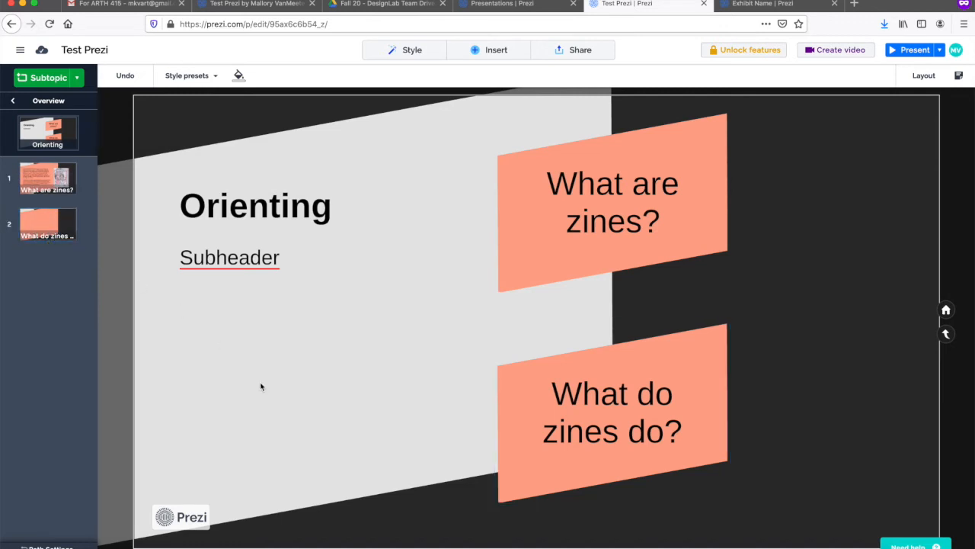
mouse_move(296, 339)
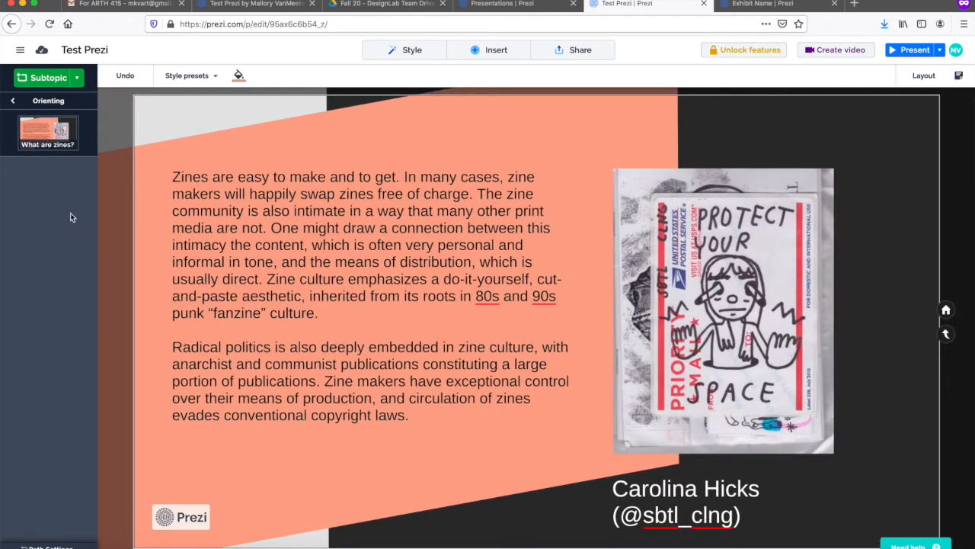
mouse_move(390, 120)
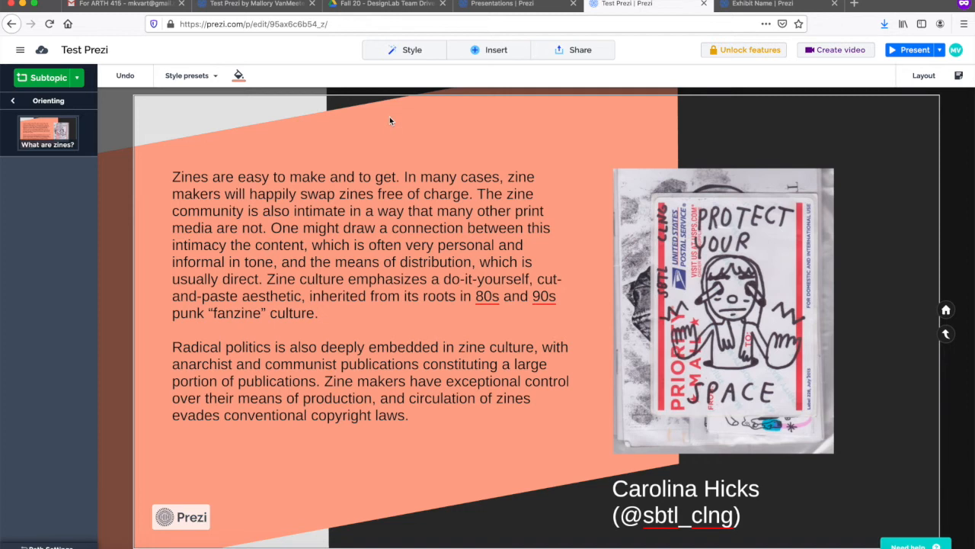
mouse_move(417, 169)
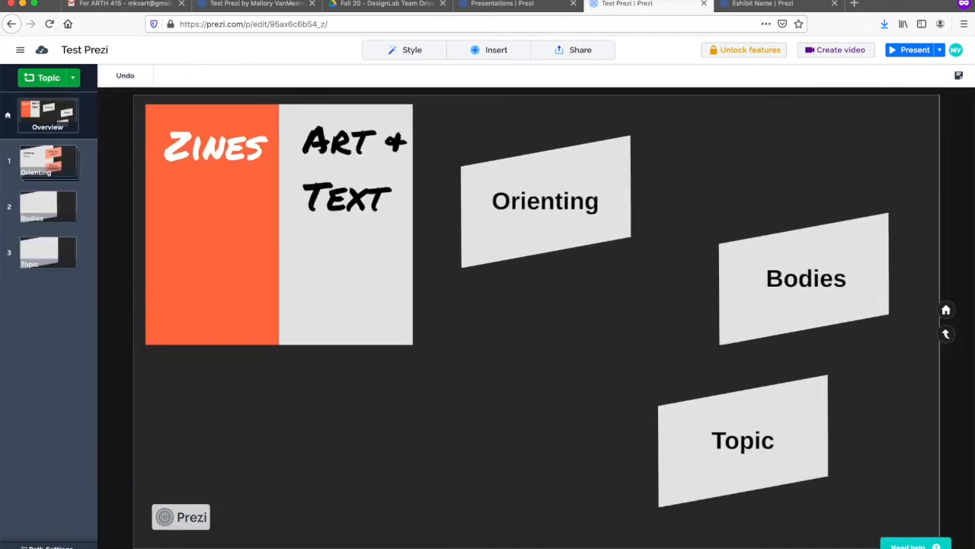
Step: Rename the 'What do zines do?' subtopic in the Bodies topic to 'Subtopic'
click(805, 277)
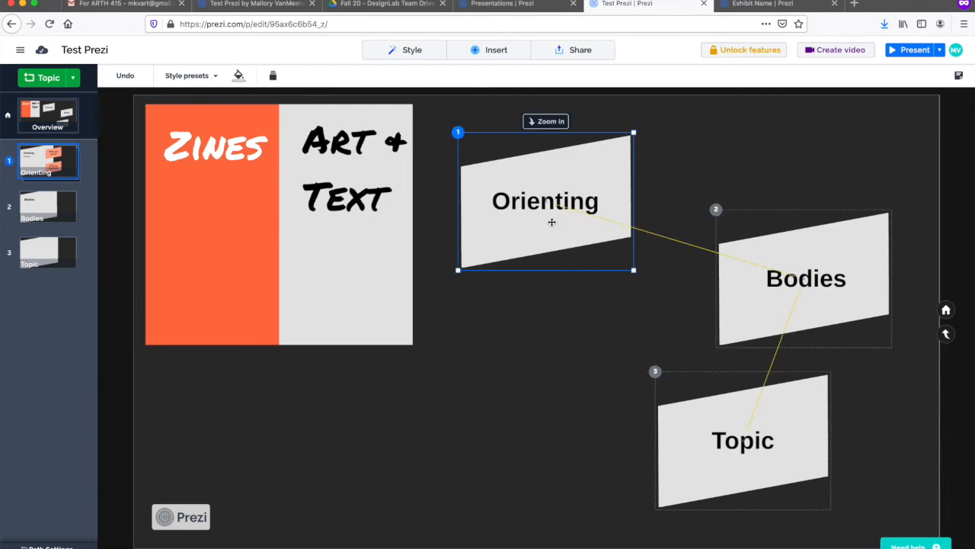
click(545, 122)
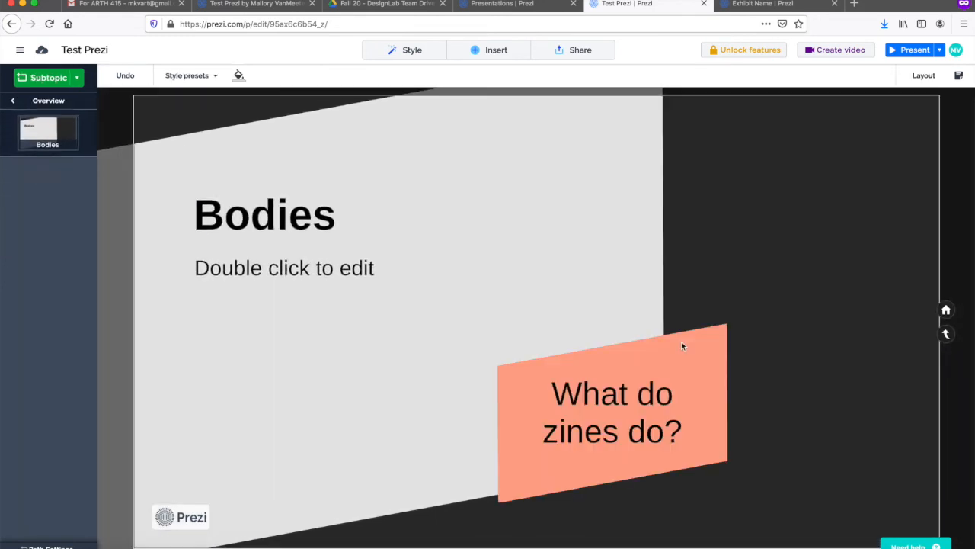
click(613, 411)
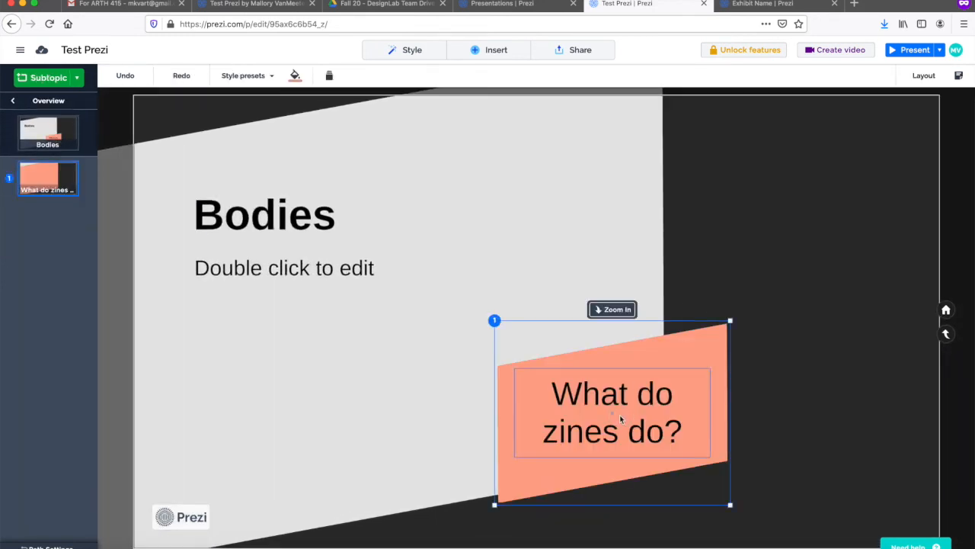
double_click(613, 411)
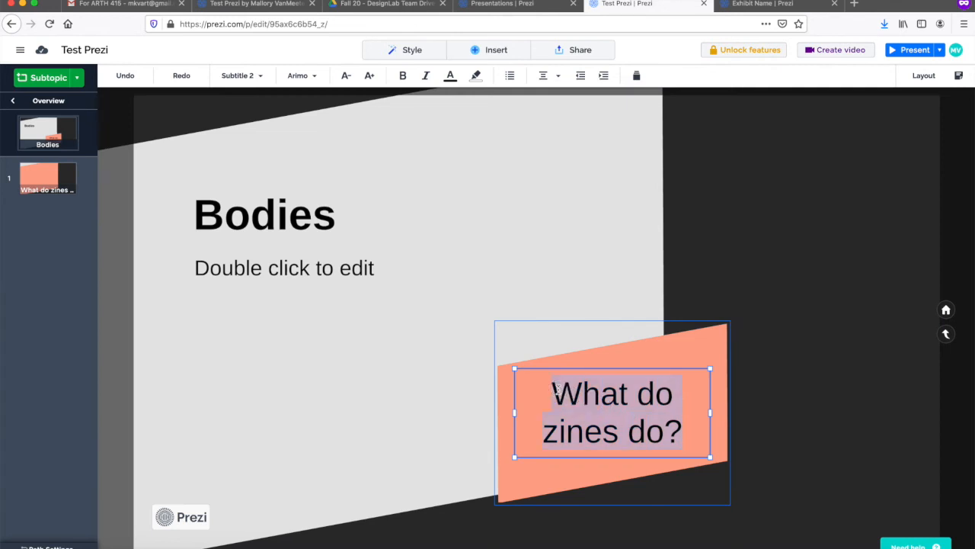
text(Sub)
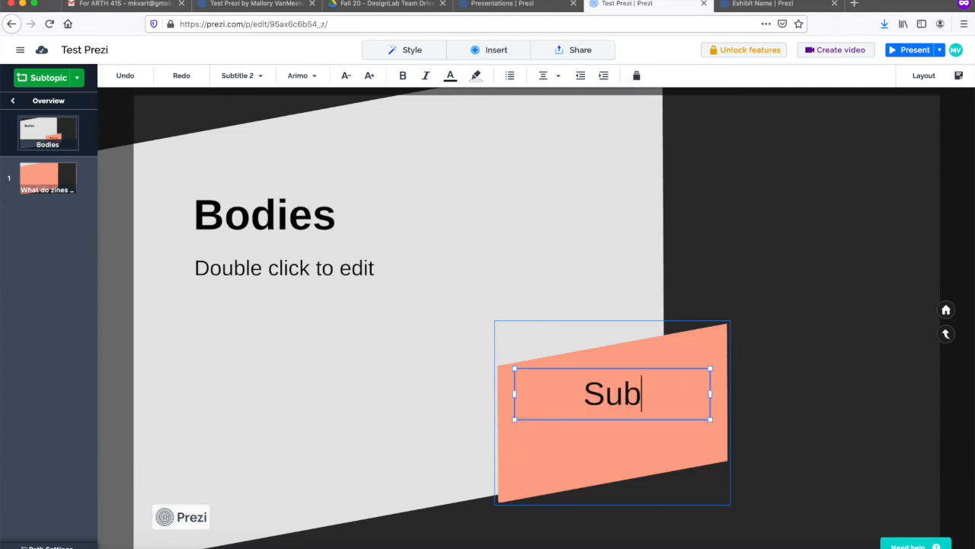
text(topic)
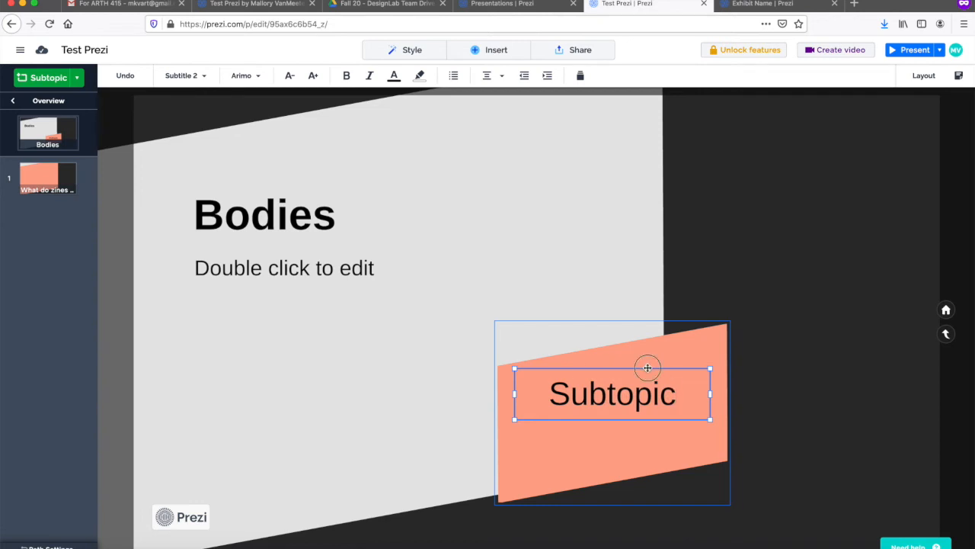
Step: Drag the pink subtopic frame slightly to the right
drag(648, 368, 648, 387)
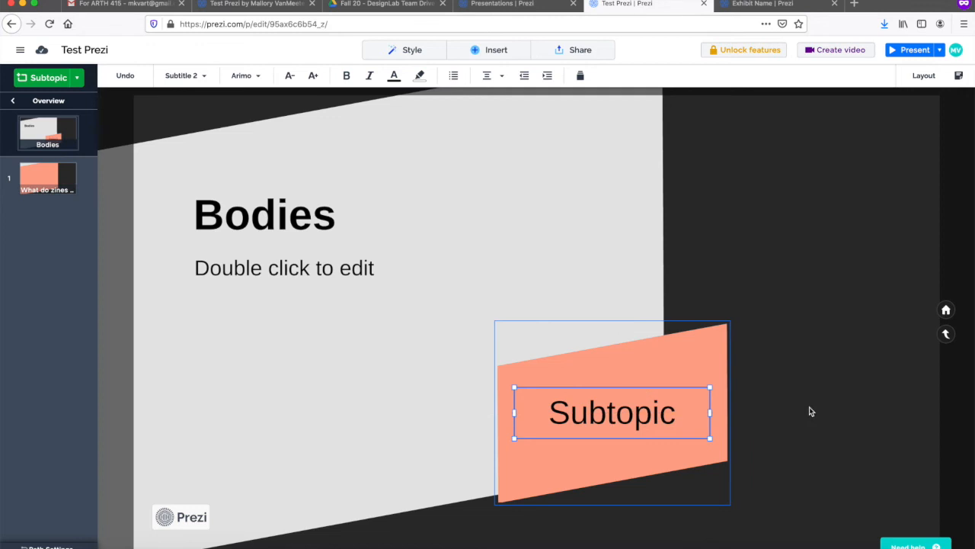
mouse_move(781, 407)
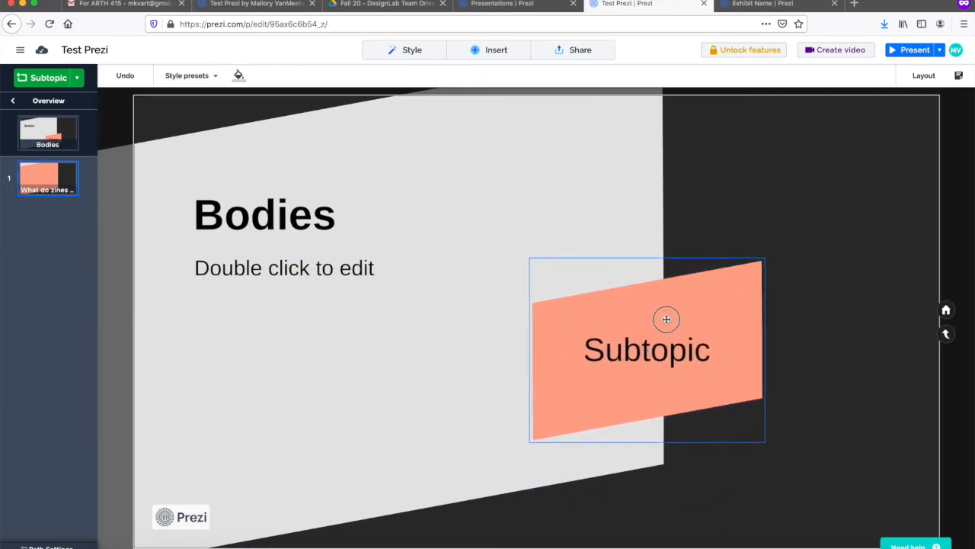
drag(666, 320, 702, 348)
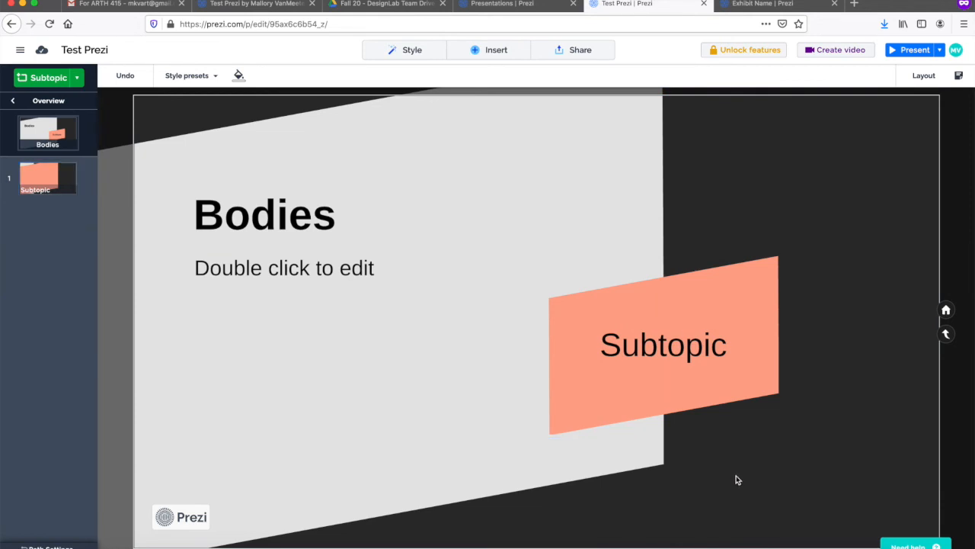
mouse_move(699, 497)
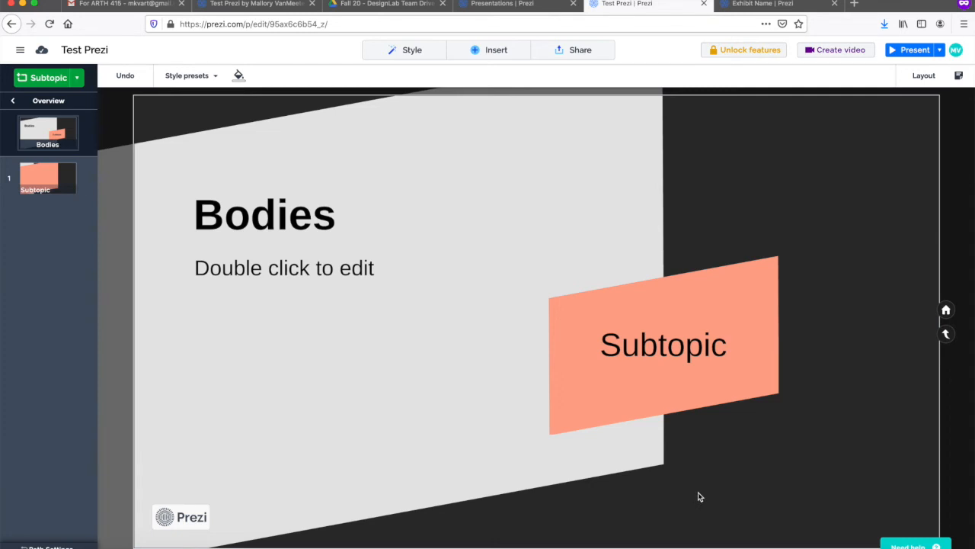
Step: Zoom into the Subtopic and recolour its heading and body placeholder text from white to dark
click(663, 345)
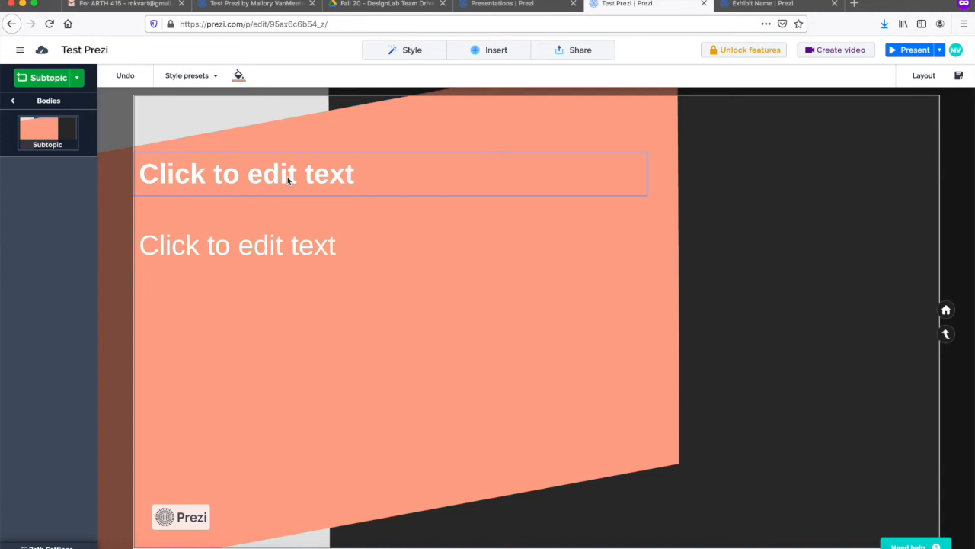
click(246, 174)
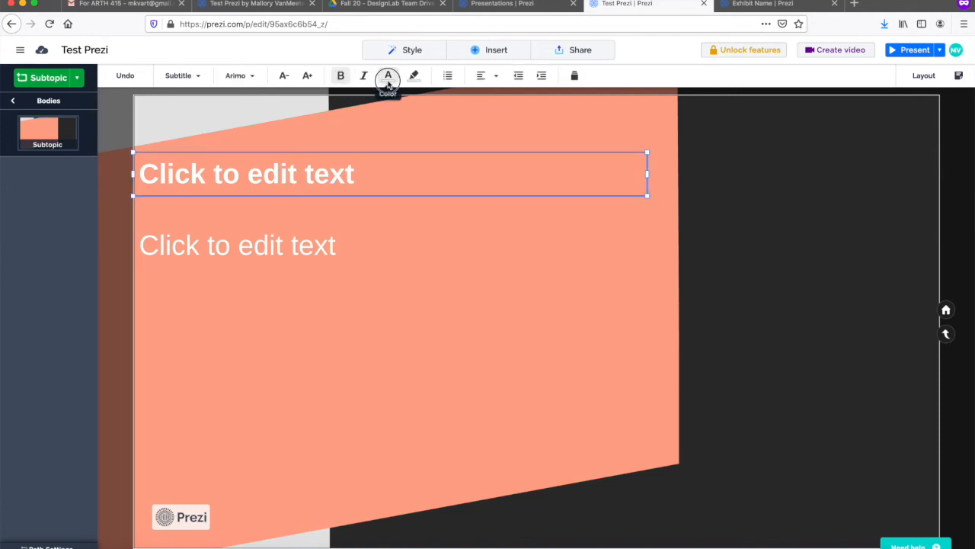
click(389, 76)
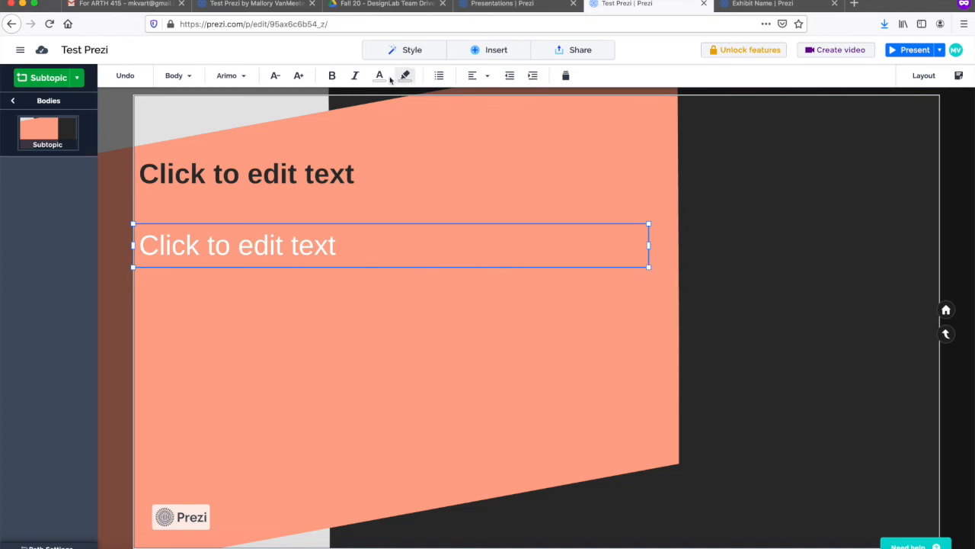
click(378, 76)
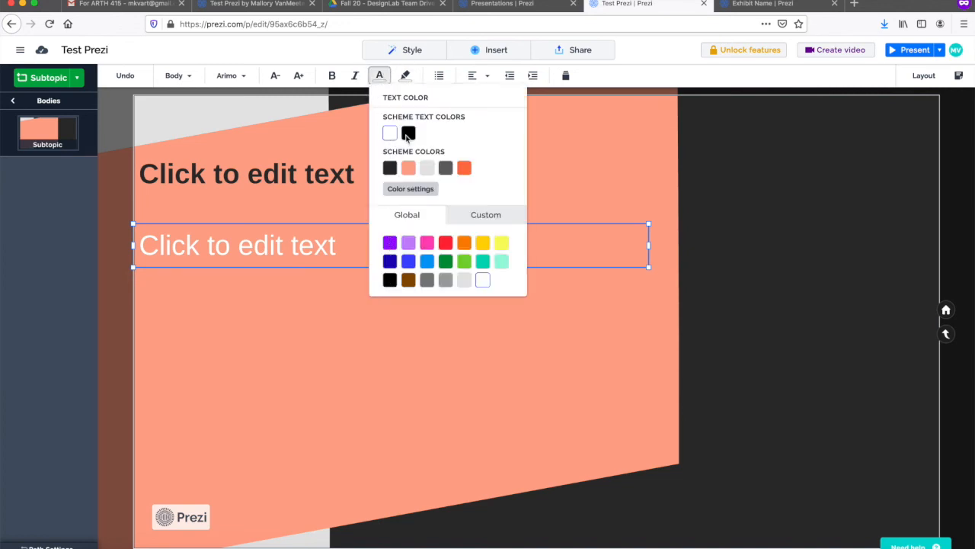
click(320, 353)
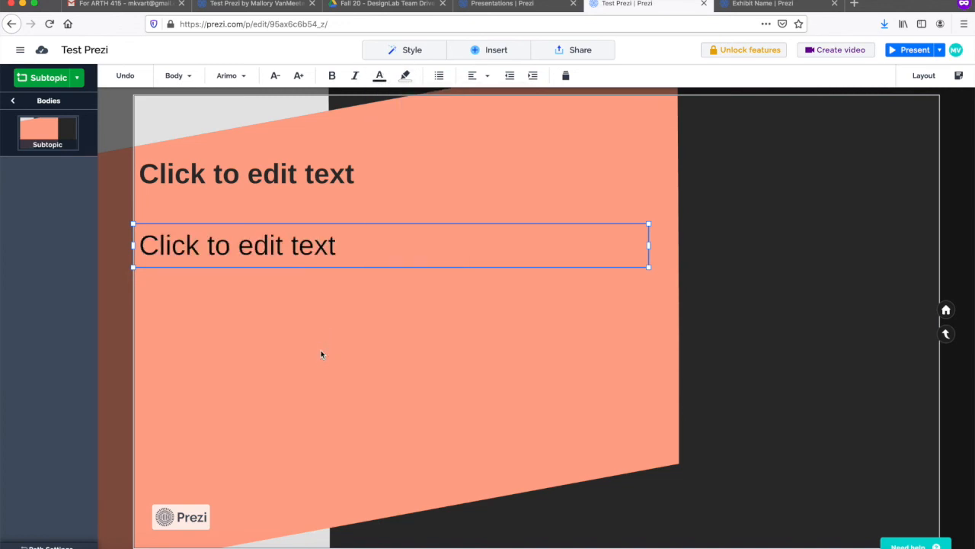
click(496, 49)
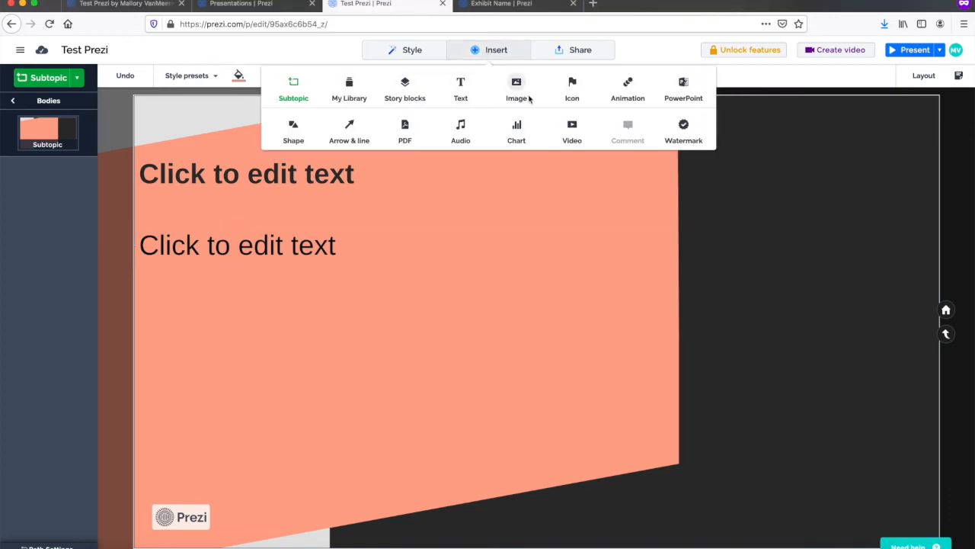
Step: Insert the First an Exam_Edie Fake.jpg image uploaded from the computer
click(515, 87)
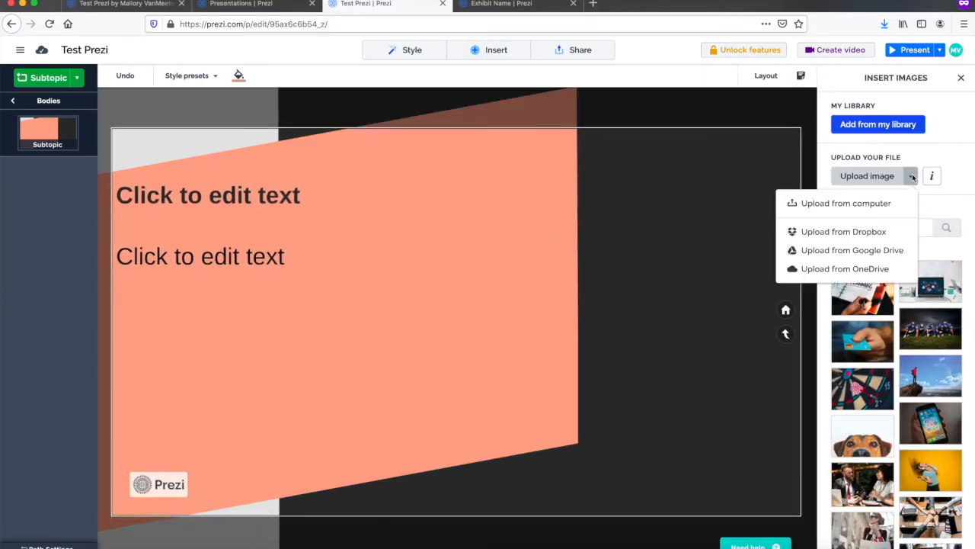
click(846, 203)
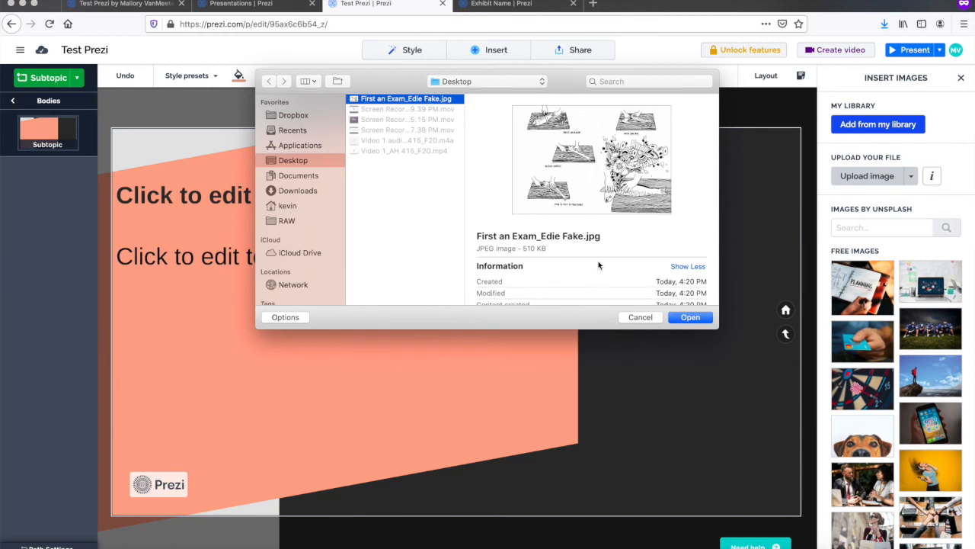
click(688, 317)
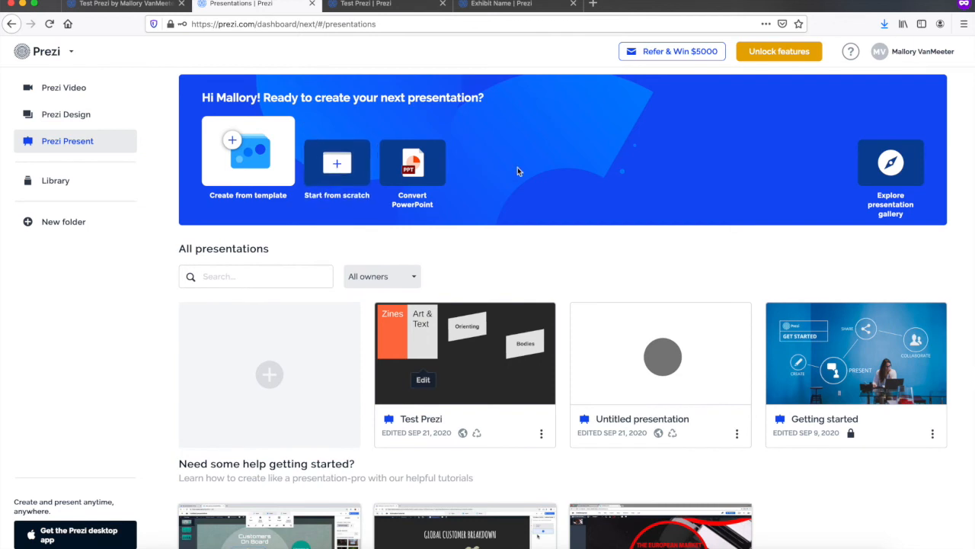
mouse_move(542, 447)
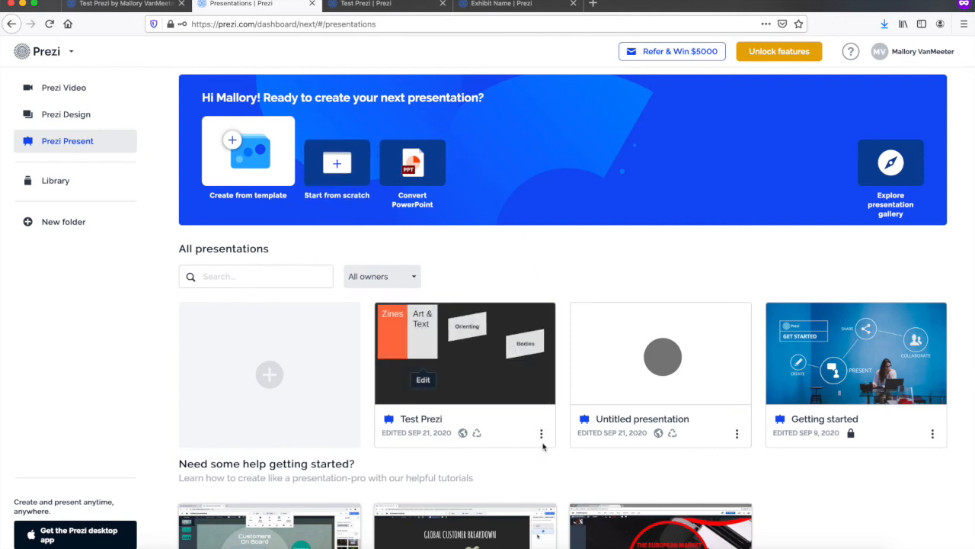
Step: From Test Prezi's options, show its shared view links and open the ARTH 415/715 link
click(541, 433)
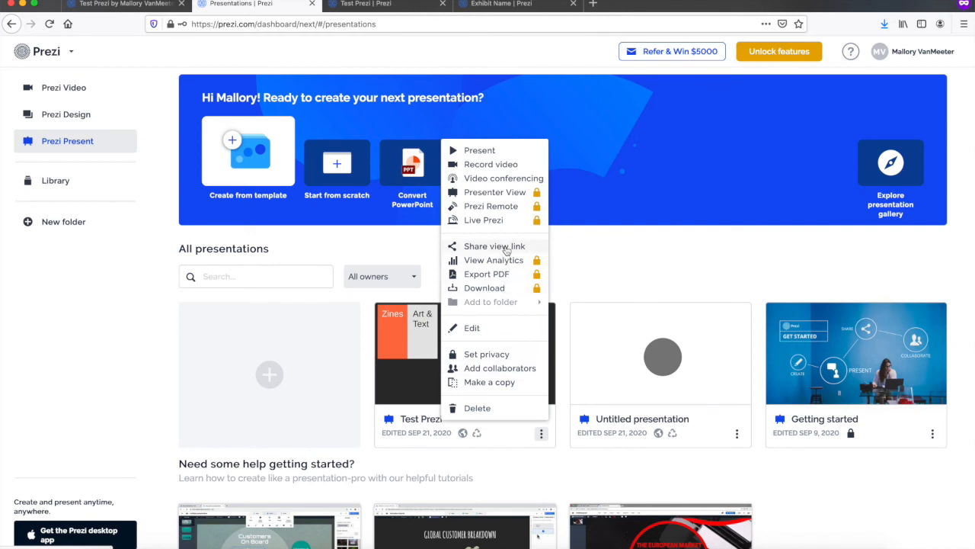
mouse_move(494, 245)
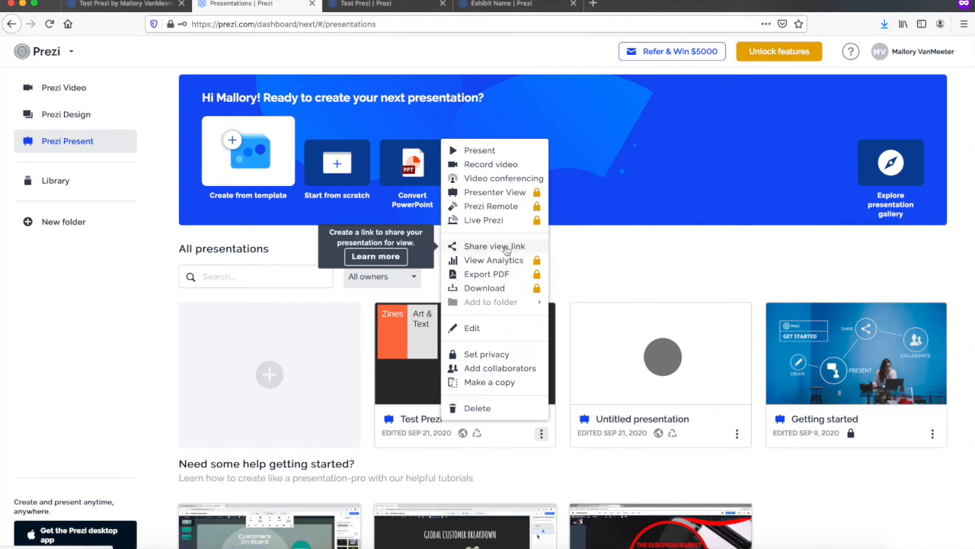
click(493, 245)
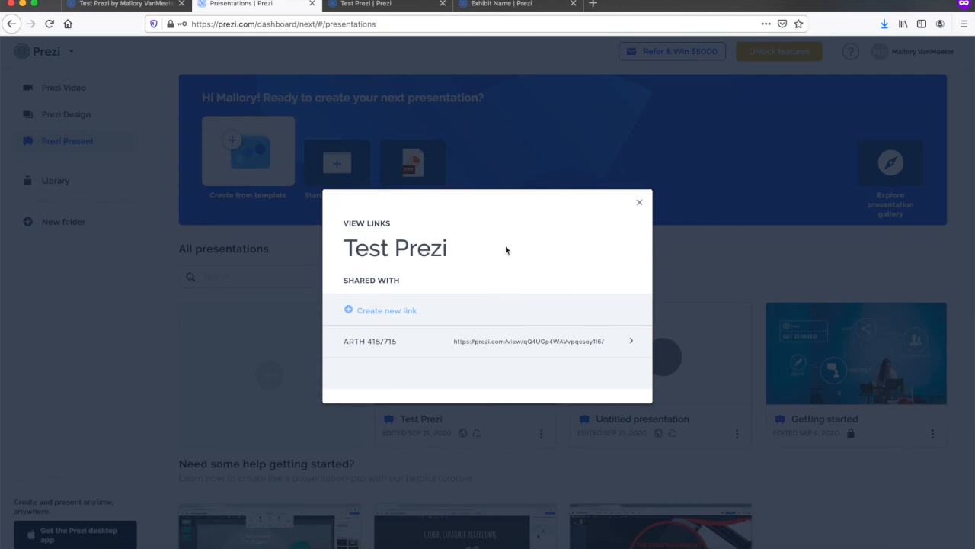
mouse_move(530, 267)
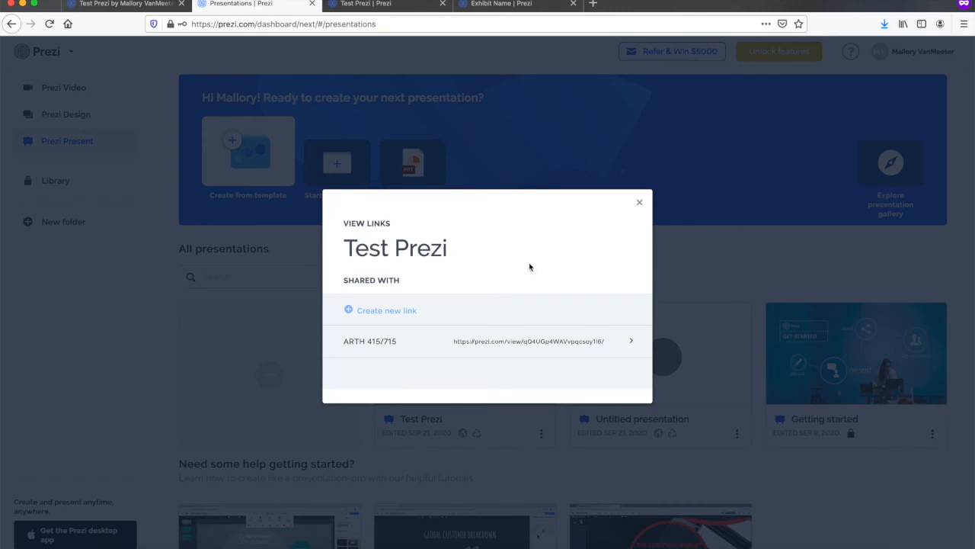
mouse_move(519, 274)
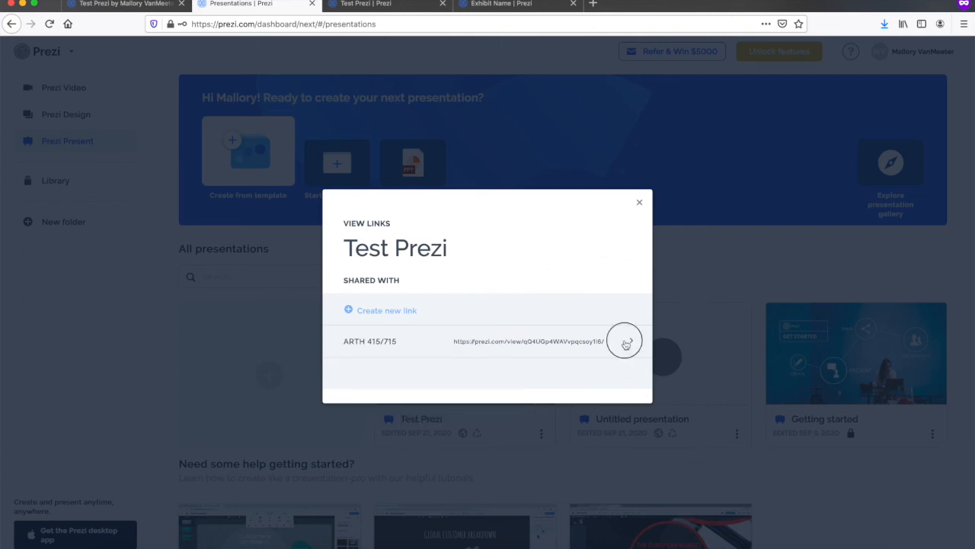
click(624, 341)
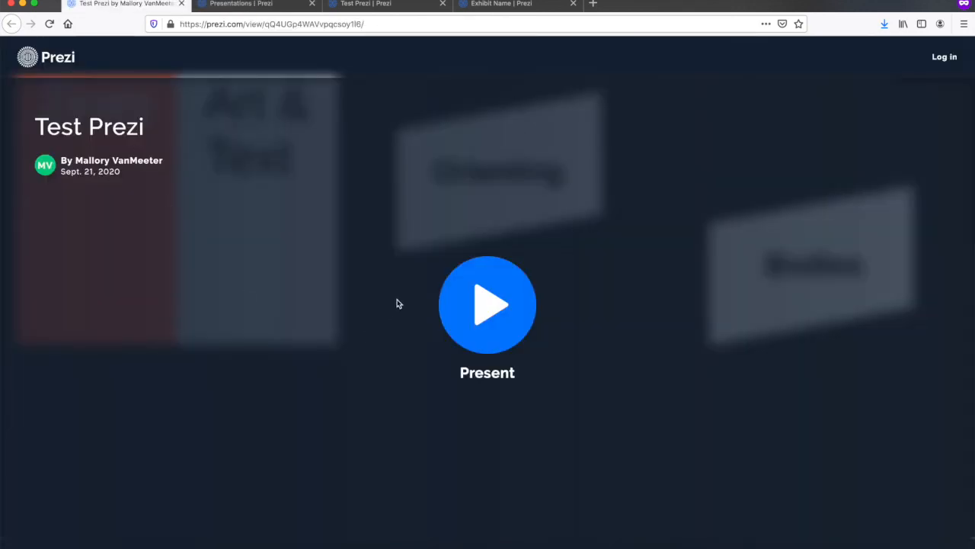
mouse_move(500, 329)
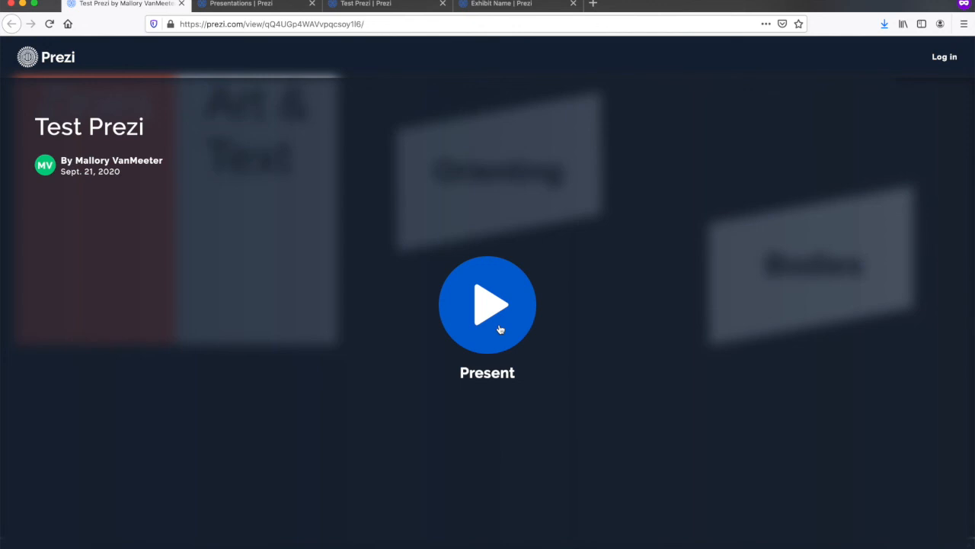
Step: Present the shared Test Prezi and advance two steps into the Orienting topic's subtopic
click(487, 305)
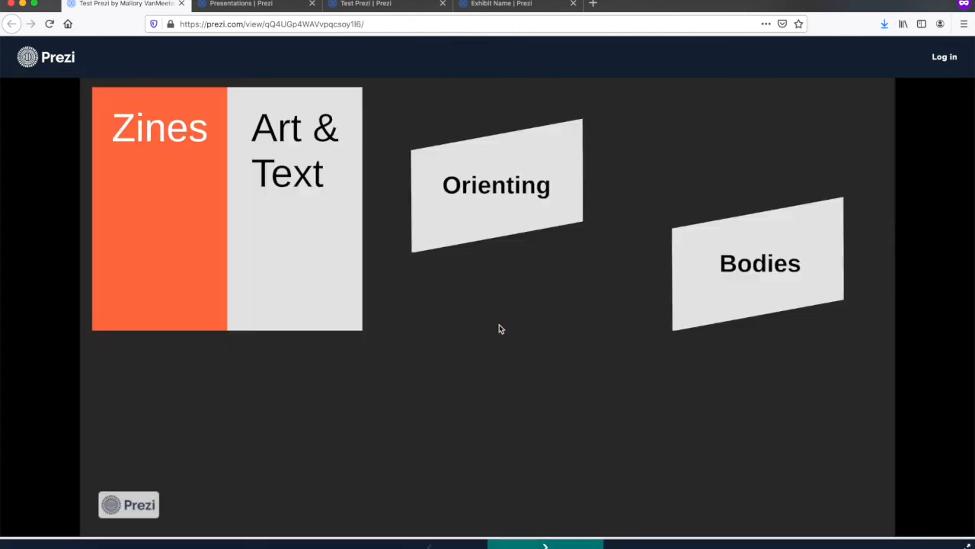
mouse_move(366, 47)
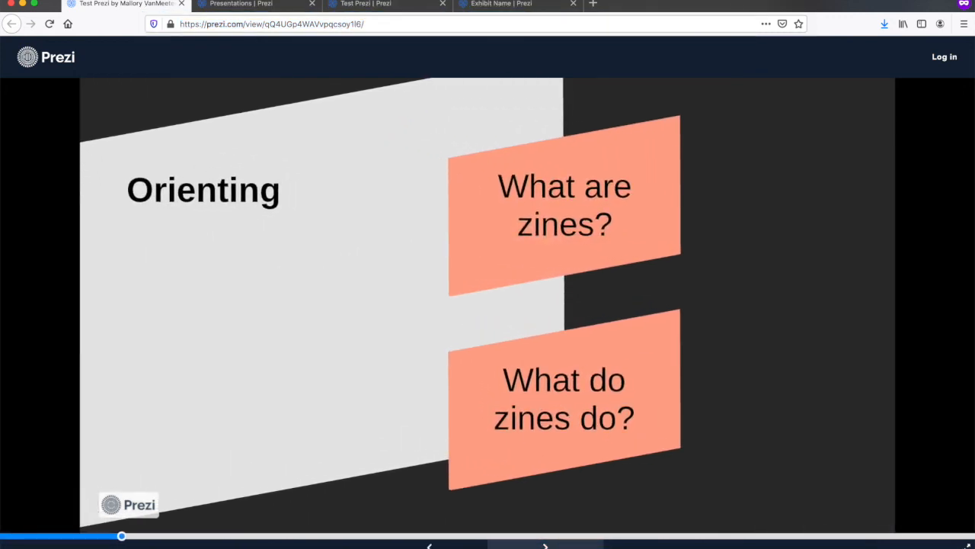
click(544, 543)
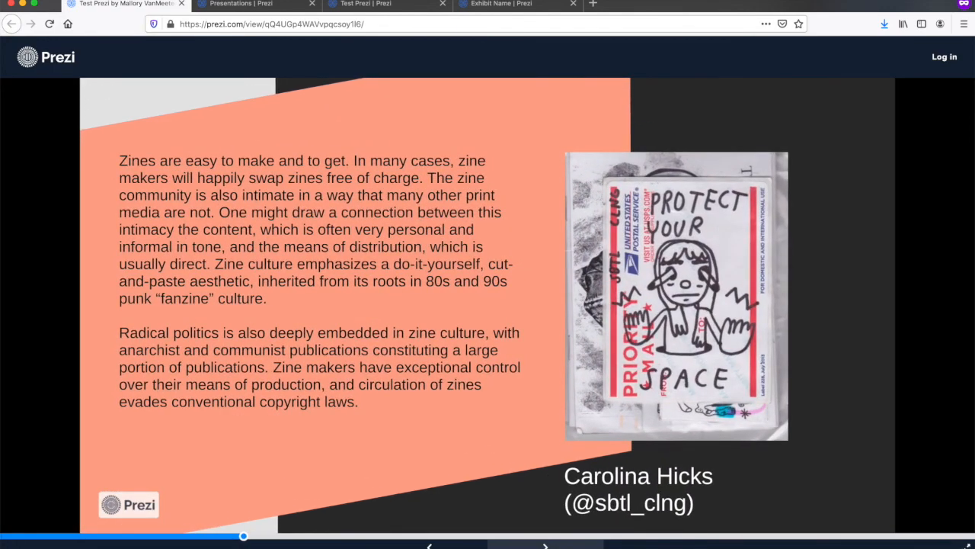
click(430, 545)
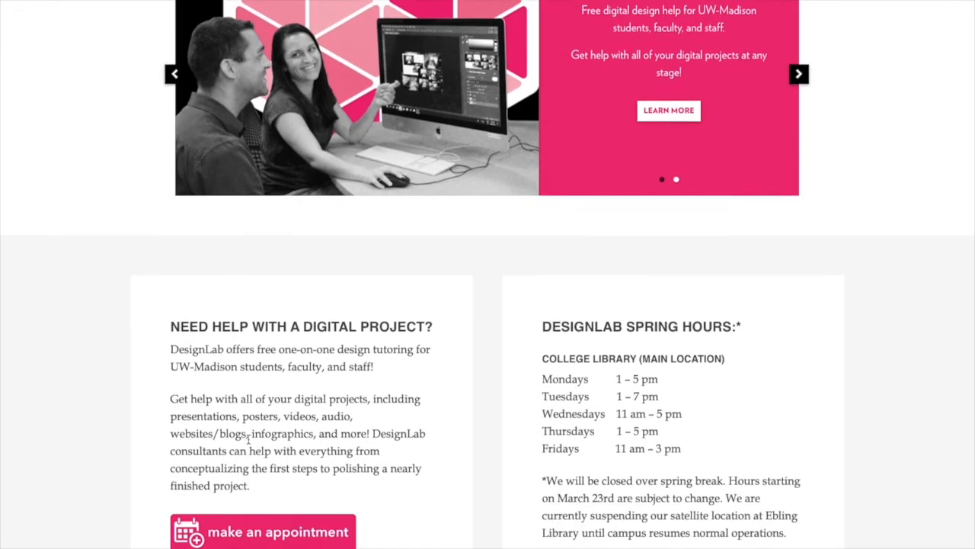
Step: Navigate to the Chat with DesignLab page from the site's top navigation
scroll(down, 3)
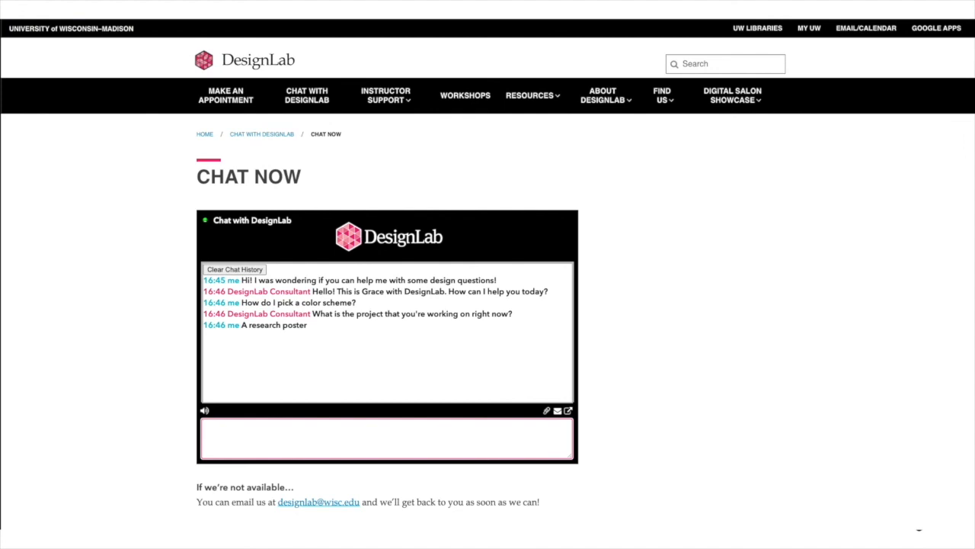
text(for a conference. s)
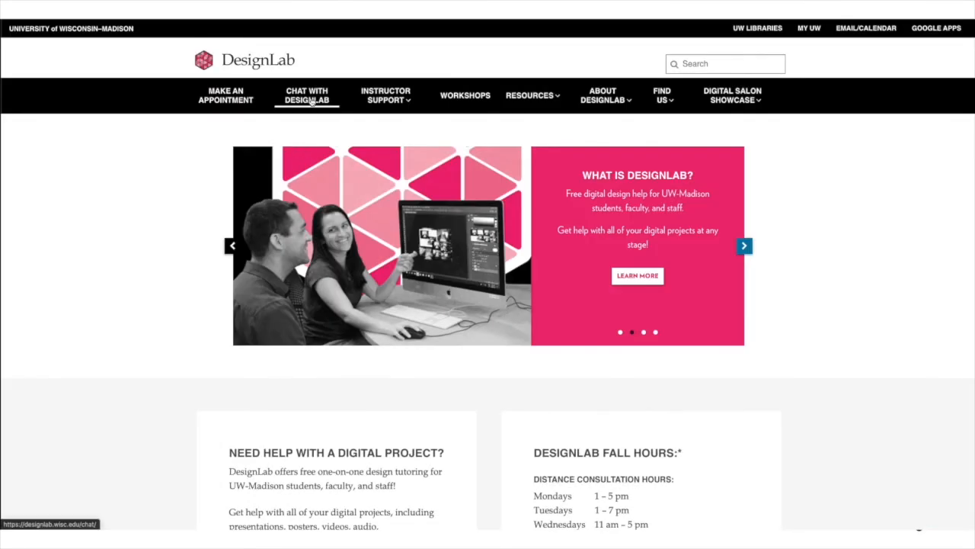
click(306, 94)
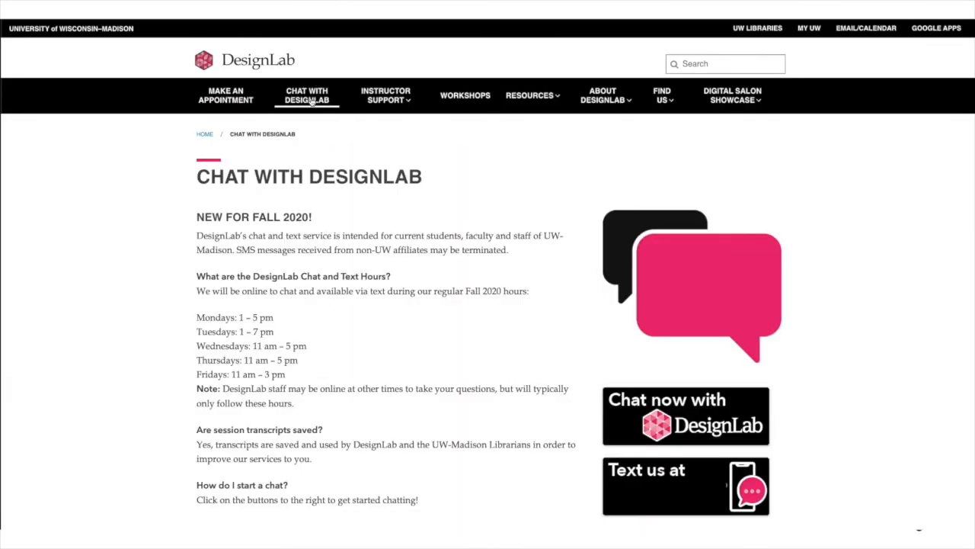